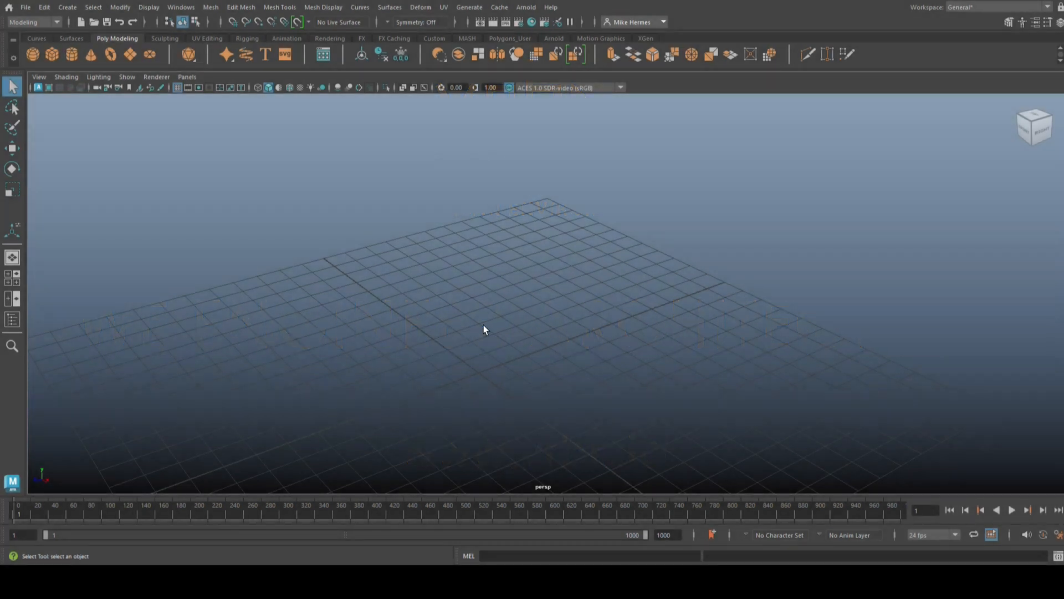
mouse_move(447, 330)
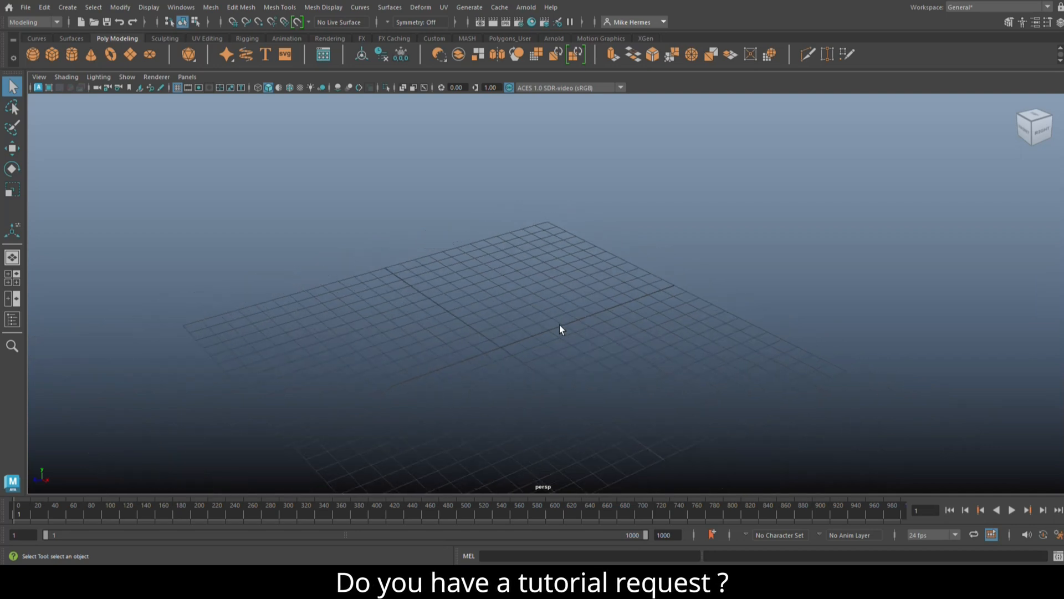
Orbit and frame the empty grid in the perspective view.
left_click_drag(561, 330, 556, 331)
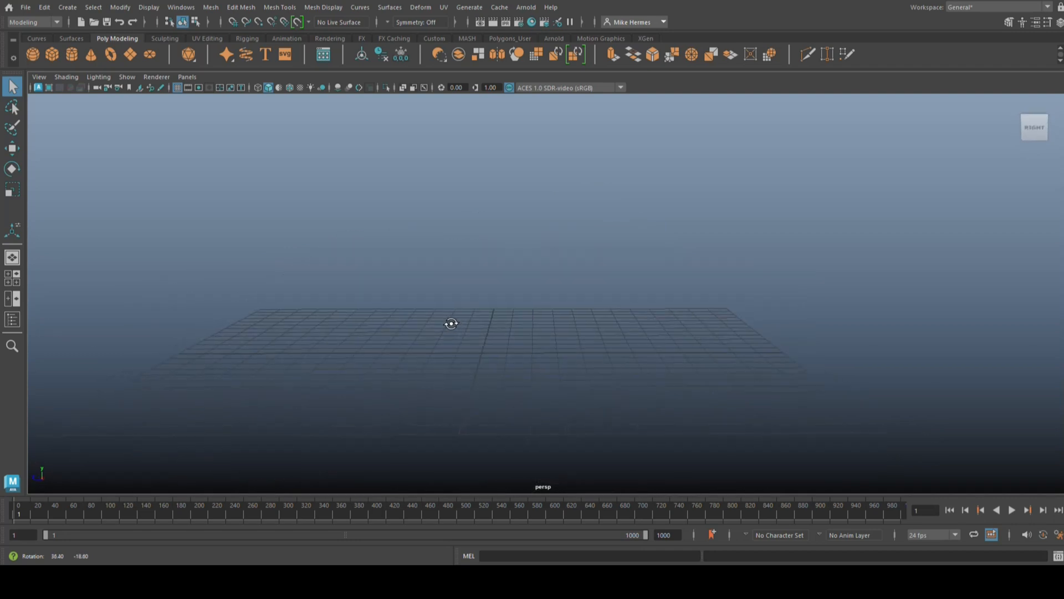
left_click_drag(452, 322, 482, 332)
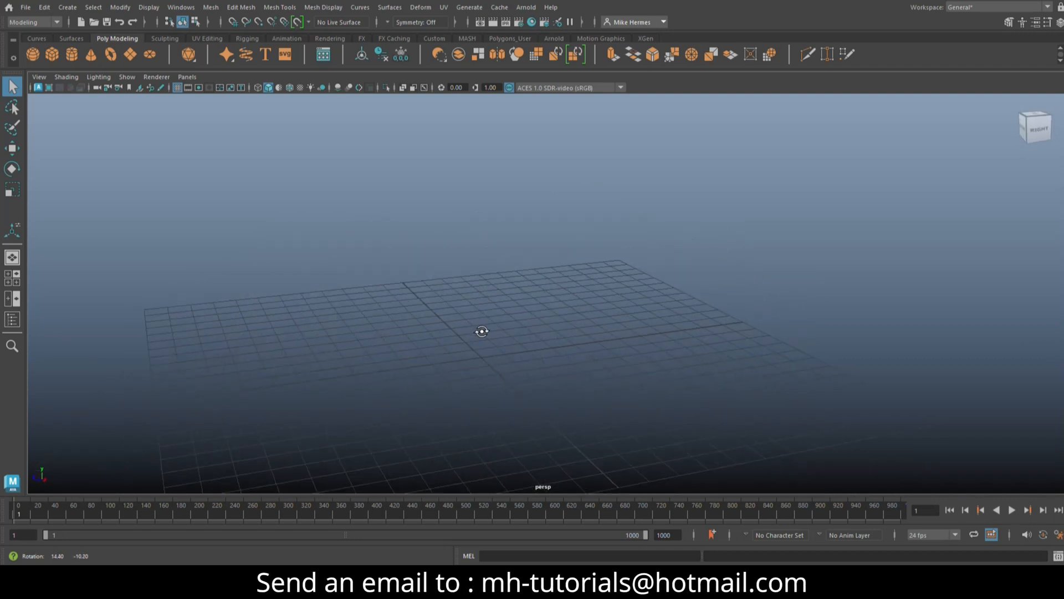
left_click_drag(482, 332, 475, 288)
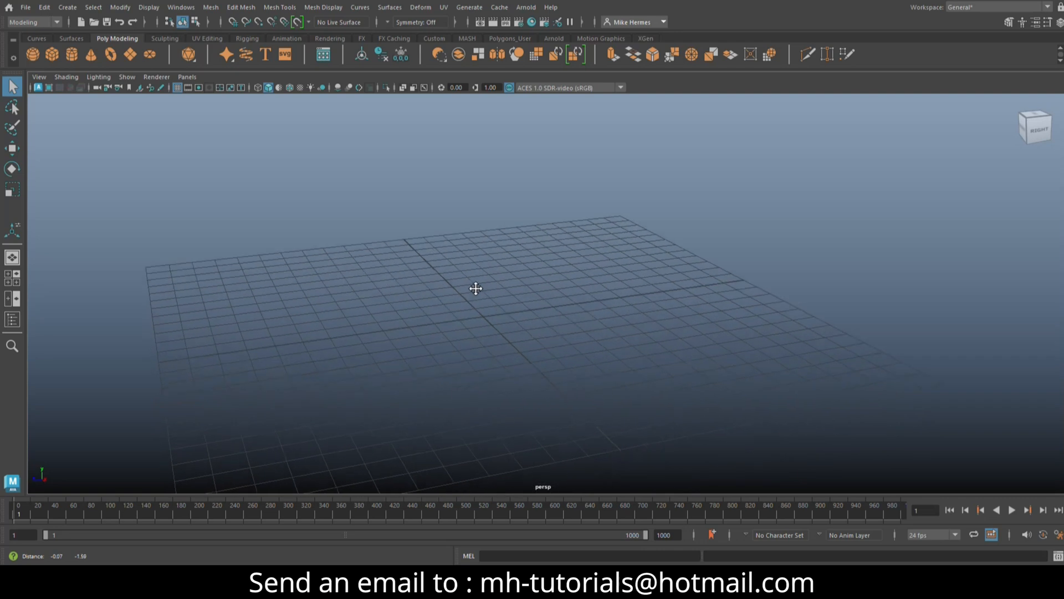
left_click_drag(476, 289, 496, 300)
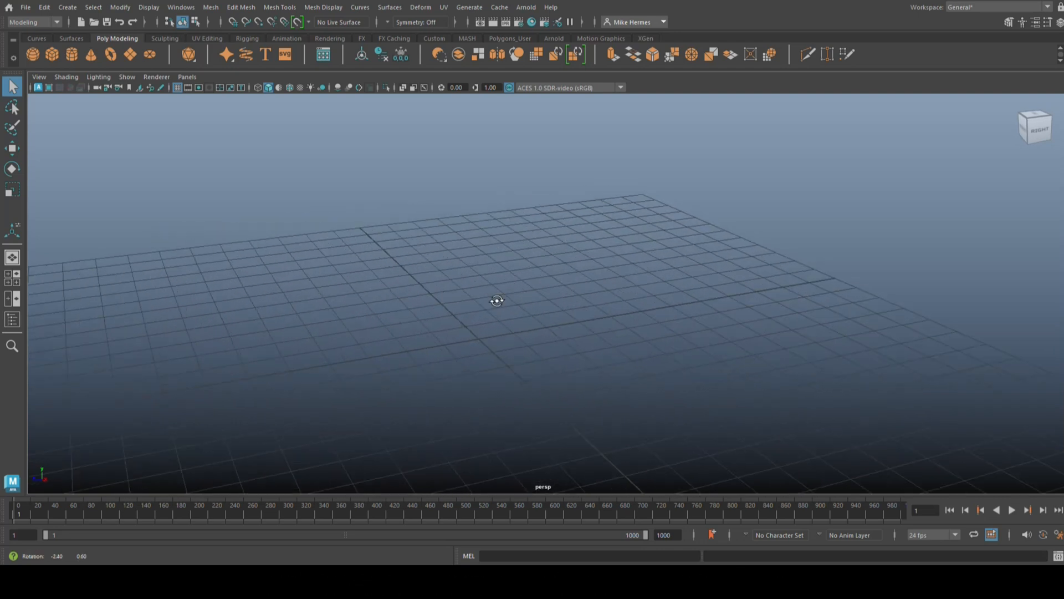
left_click_drag(497, 300, 501, 298)
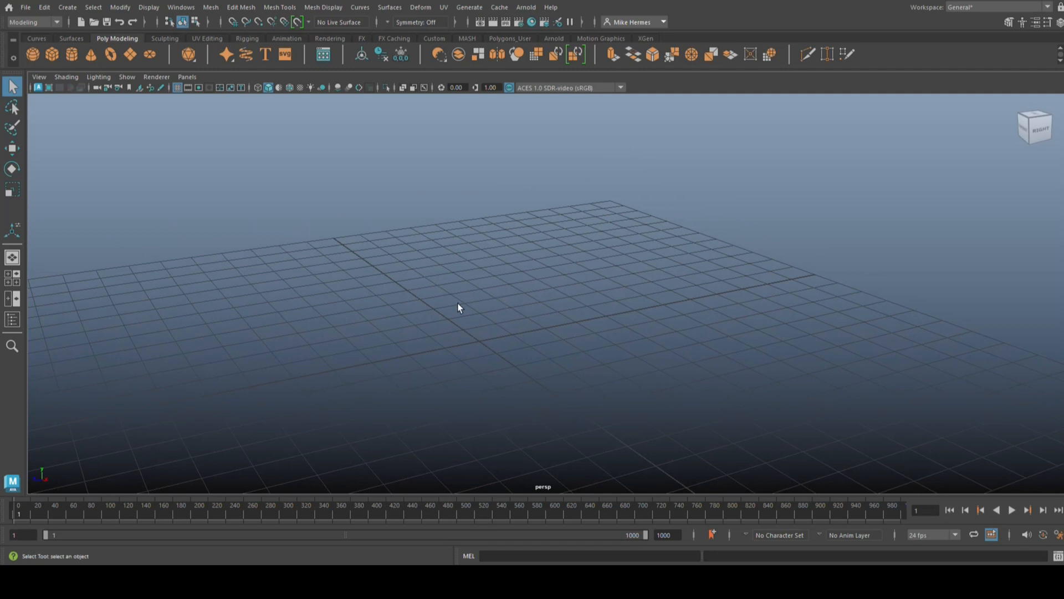
mouse_move(460, 304)
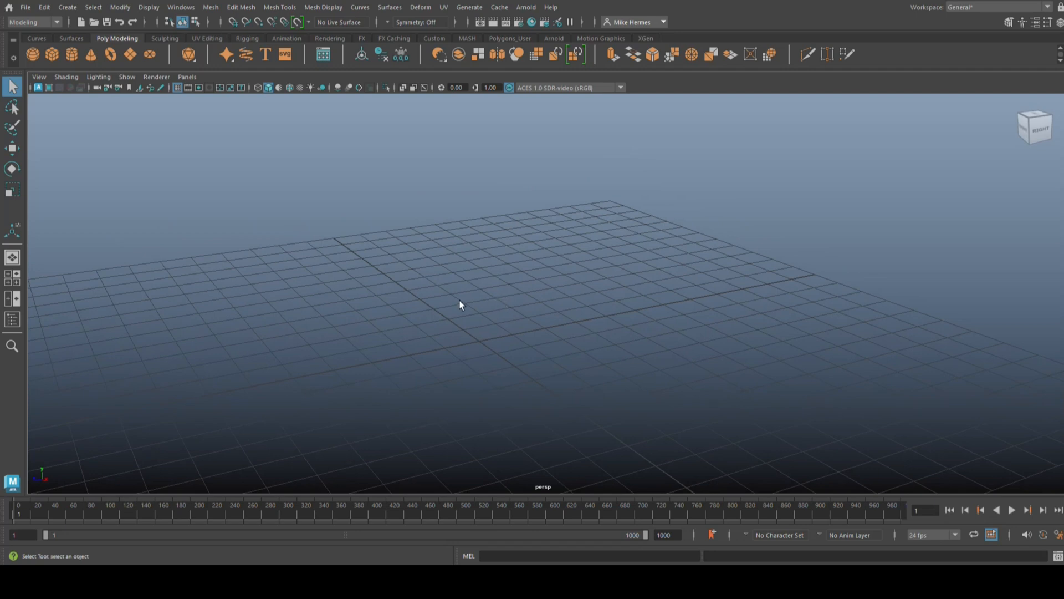
mouse_move(462, 305)
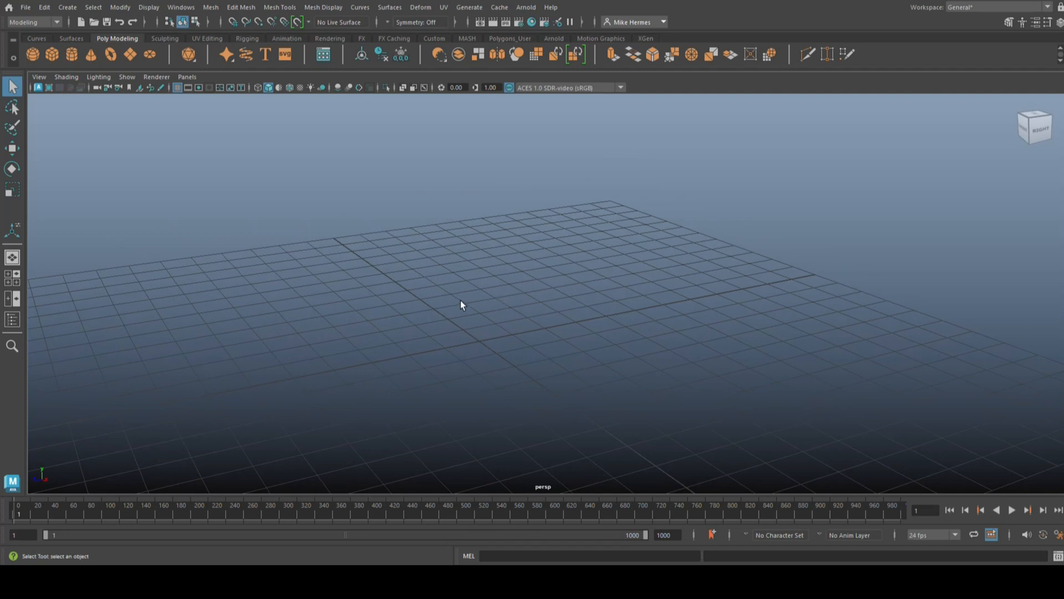
mouse_move(449, 306)
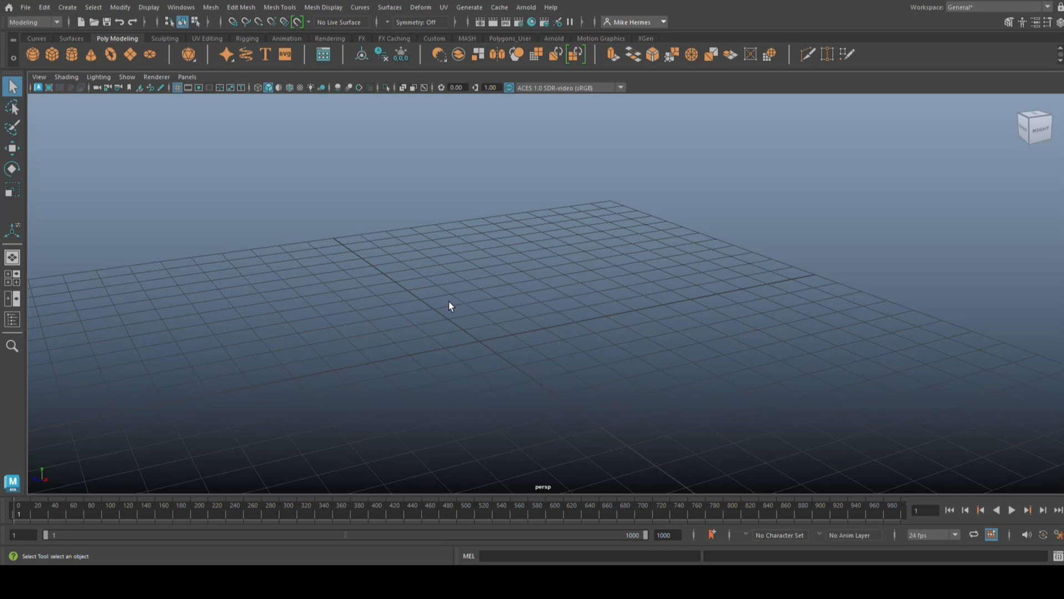
mouse_move(452, 310)
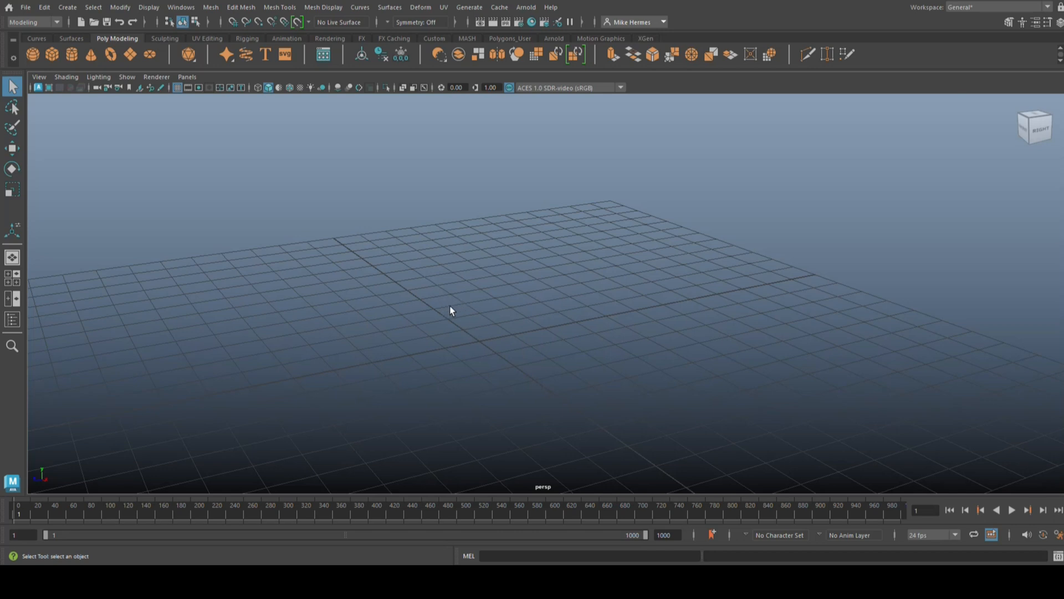
mouse_move(455, 293)
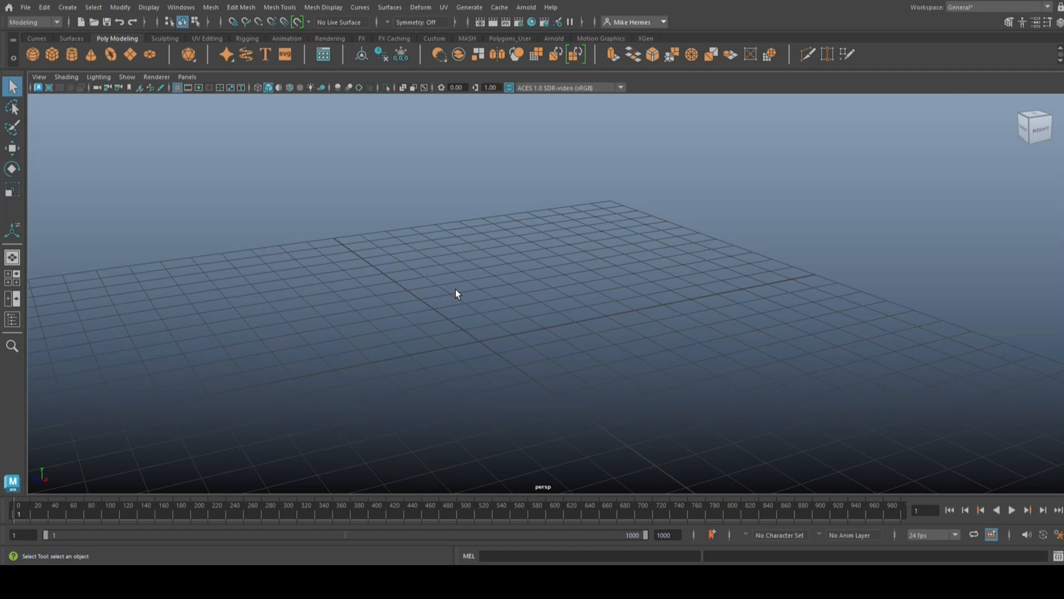
mouse_move(416, 289)
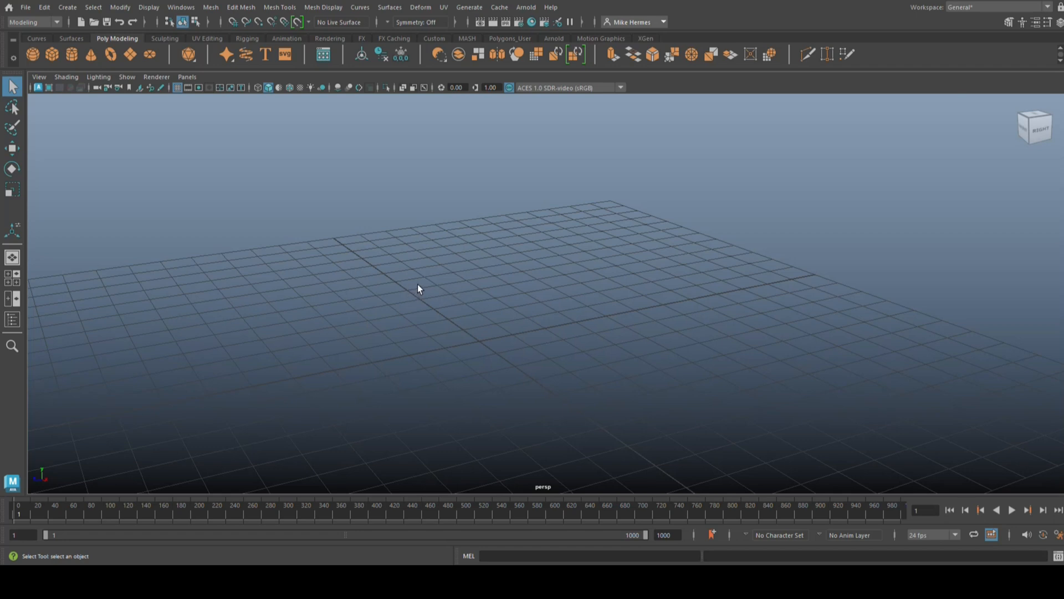
mouse_move(418, 281)
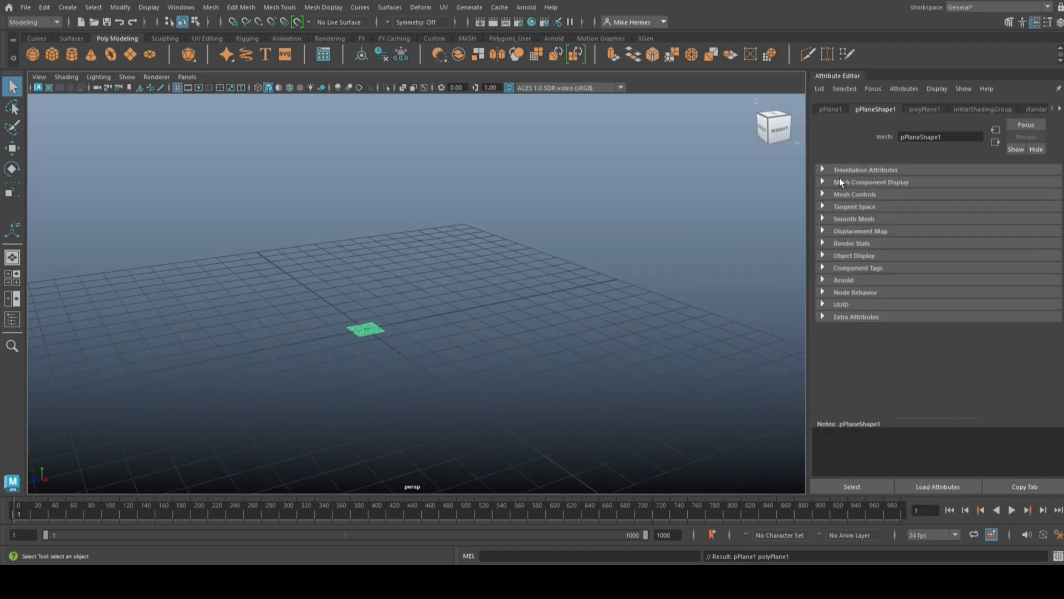
Set the plane's subdivisions to 3 in the Attribute Editor.
left_click(924, 109)
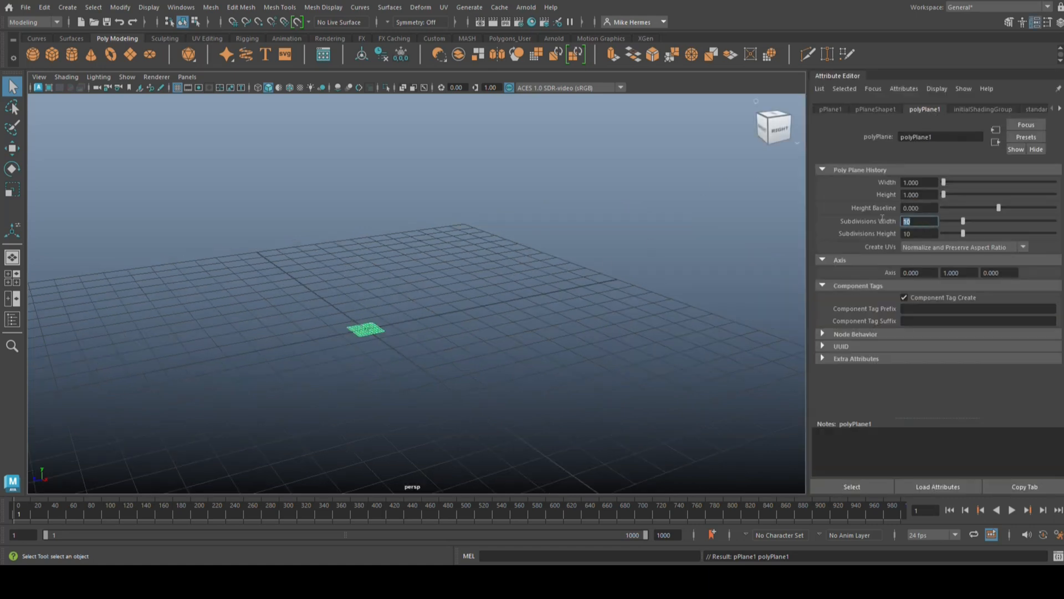
type("3")
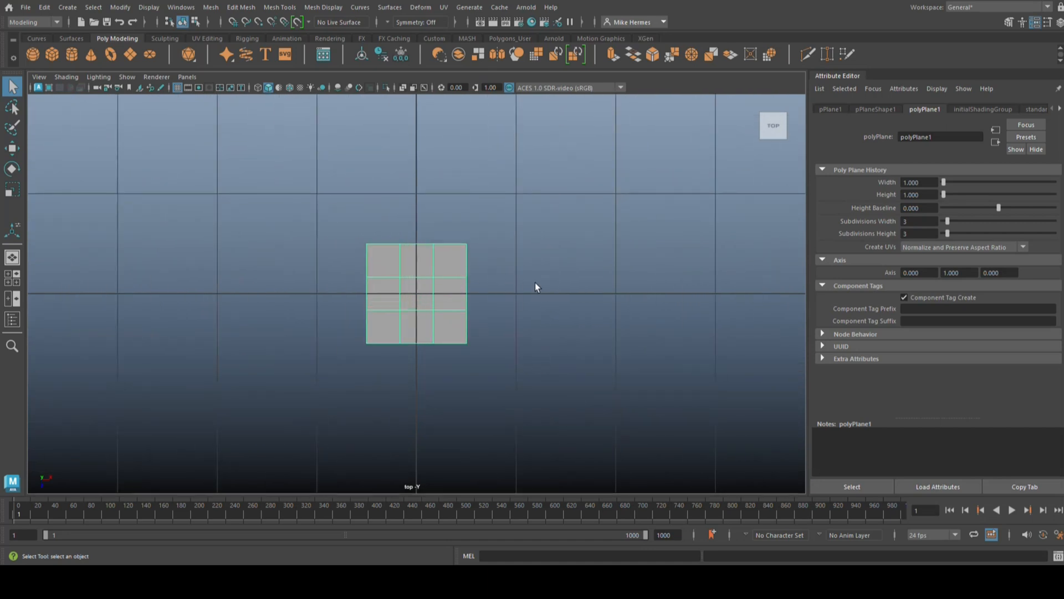
mouse_move(530, 310)
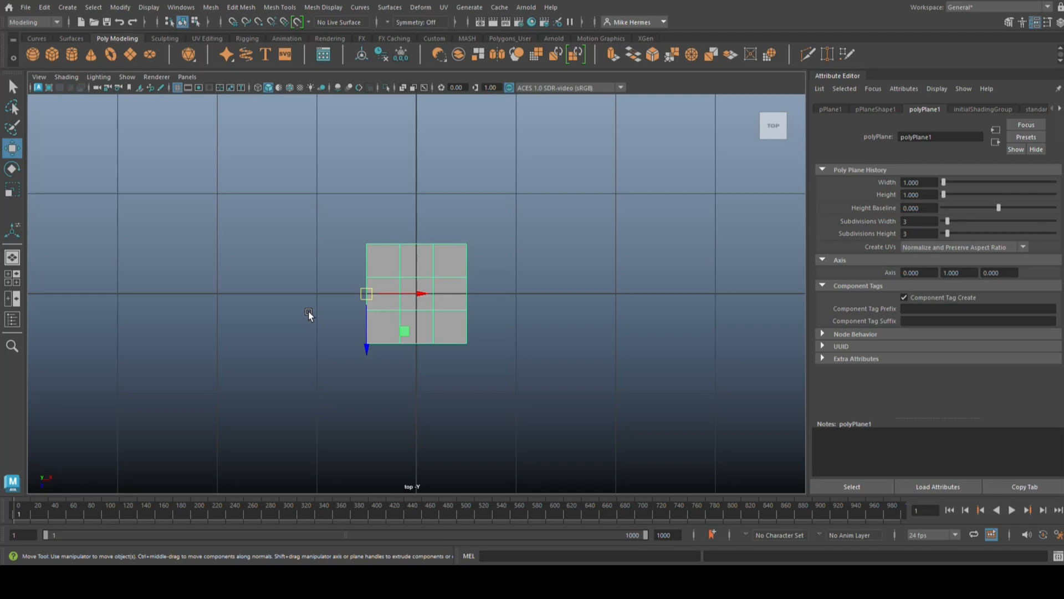
mouse_move(302, 332)
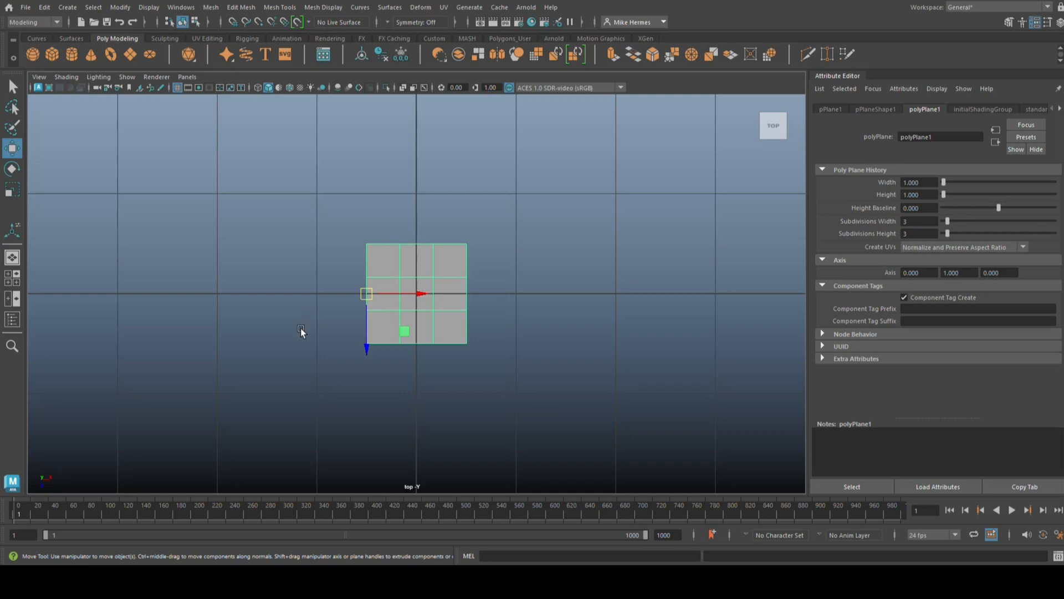
mouse_move(413, 316)
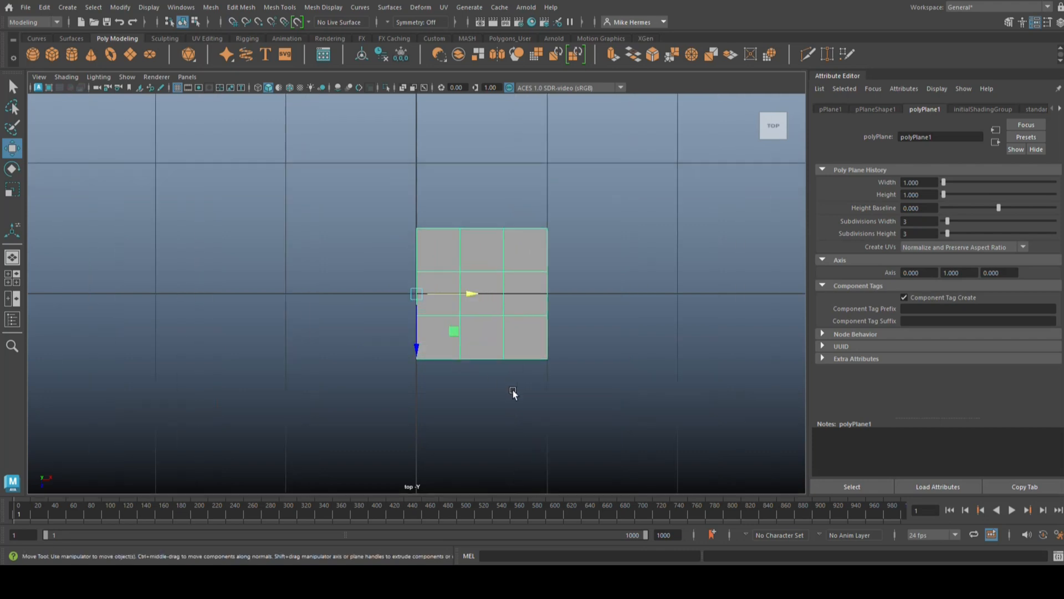
In vertex mode, move the top and right-side vertices toward a half-heart outline.
right_click(514, 393)
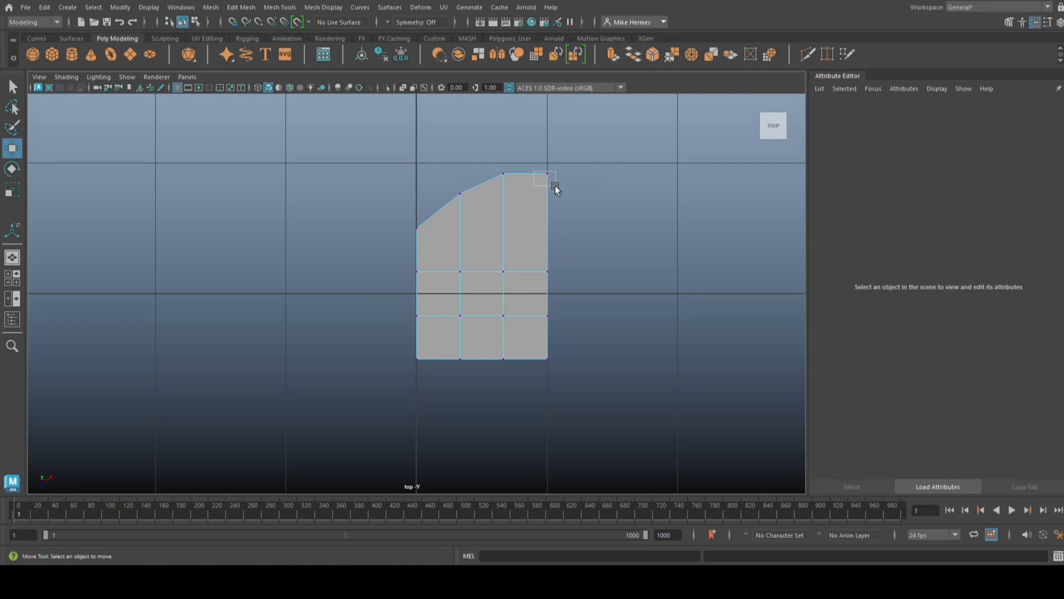
left_click_drag(550, 178, 557, 217)
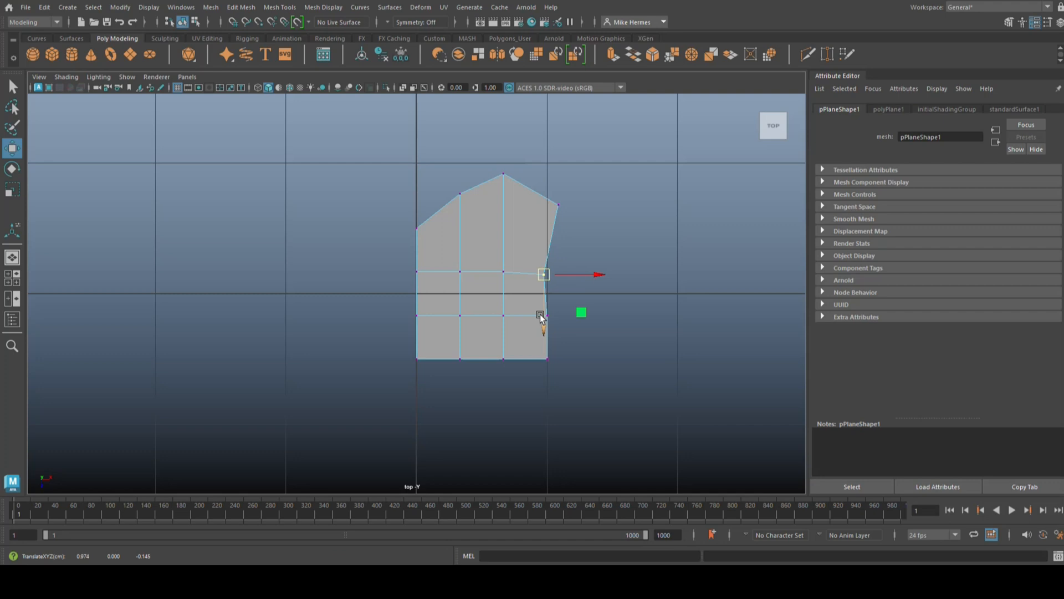
left_click_drag(543, 274, 535, 318)
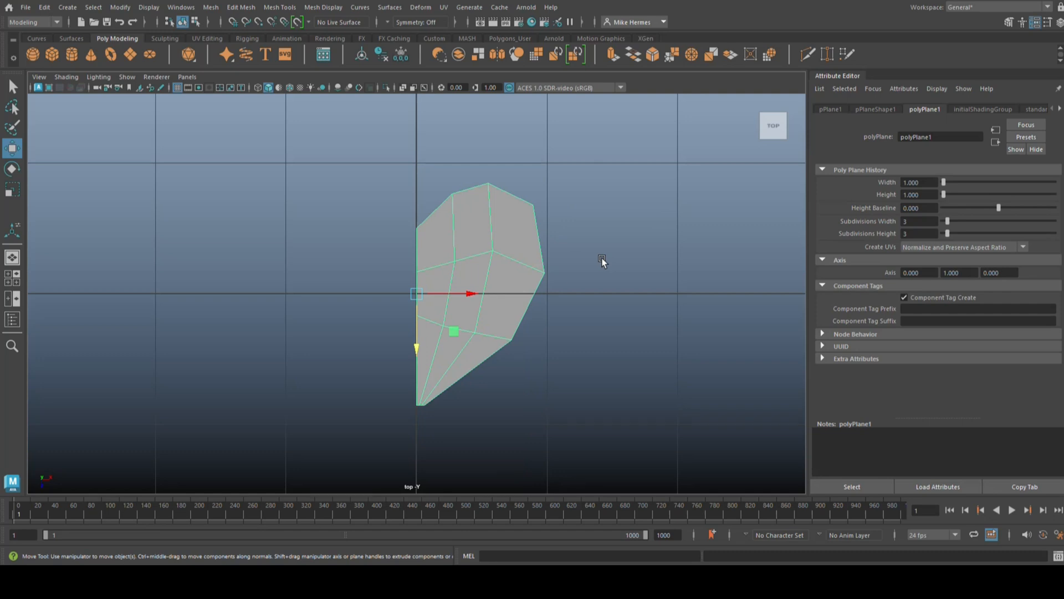
mouse_move(847, 318)
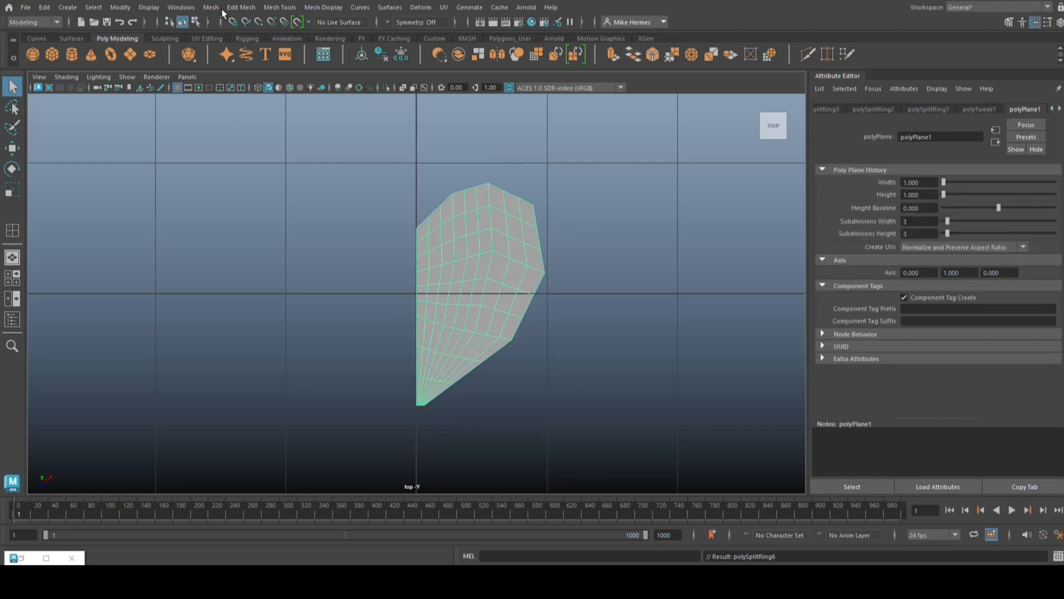
Mirror the half-heart into a full symmetrical heart via the Mesh menu.
left_click(211, 7)
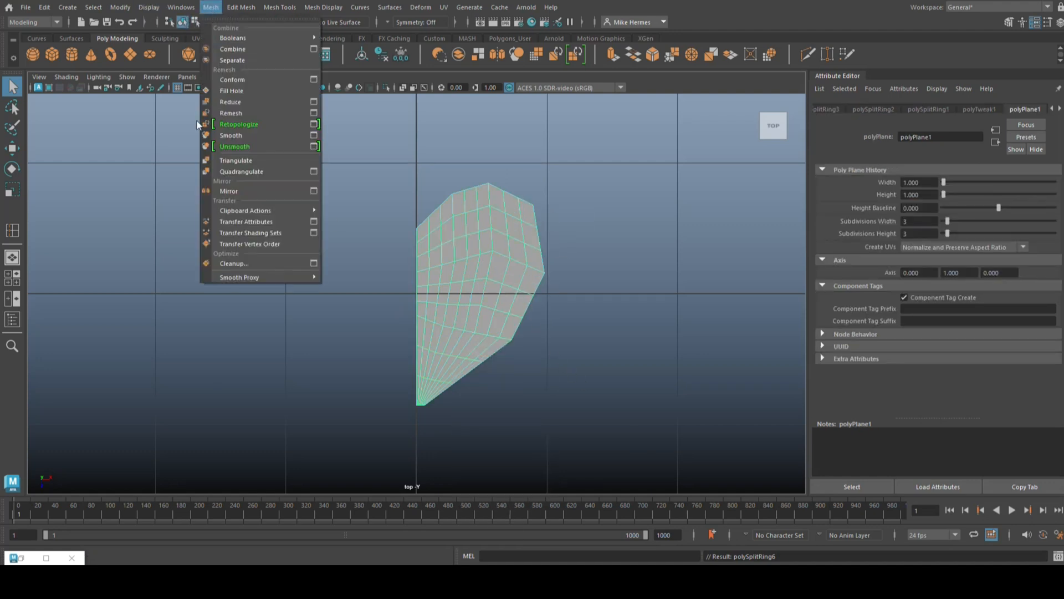
left_click(228, 190)
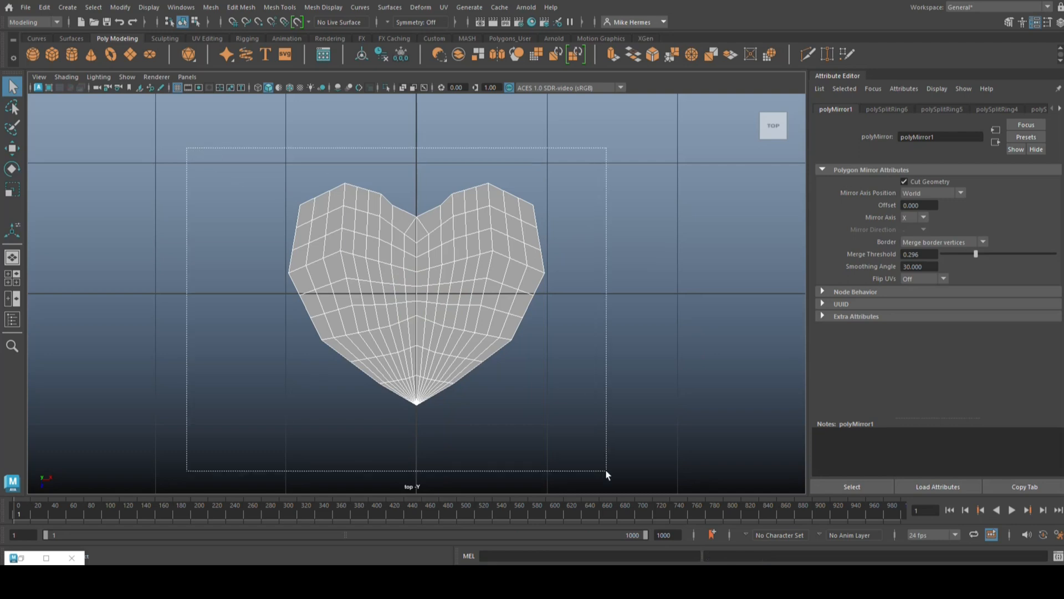
left_click(211, 6)
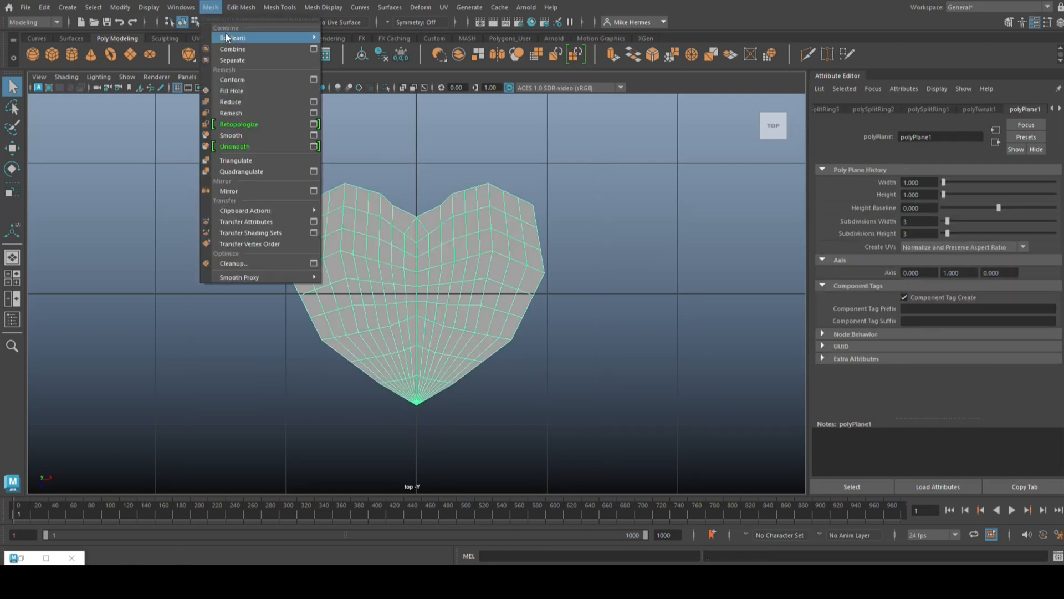
left_click(233, 48)
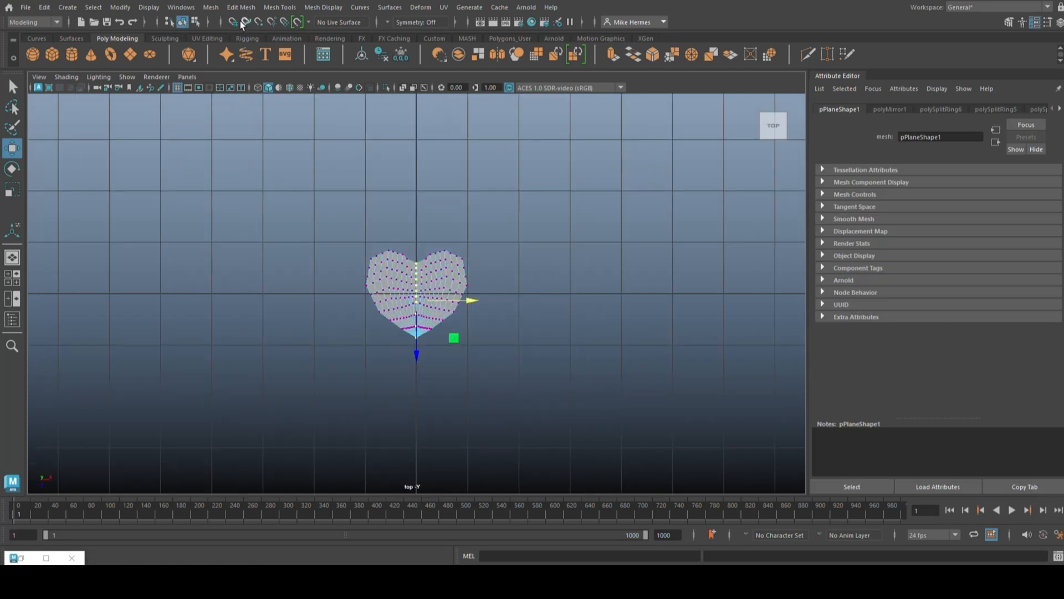
Merge the doubled centre-seam vertices with Edit Mesh > Merge.
left_click(240, 6)
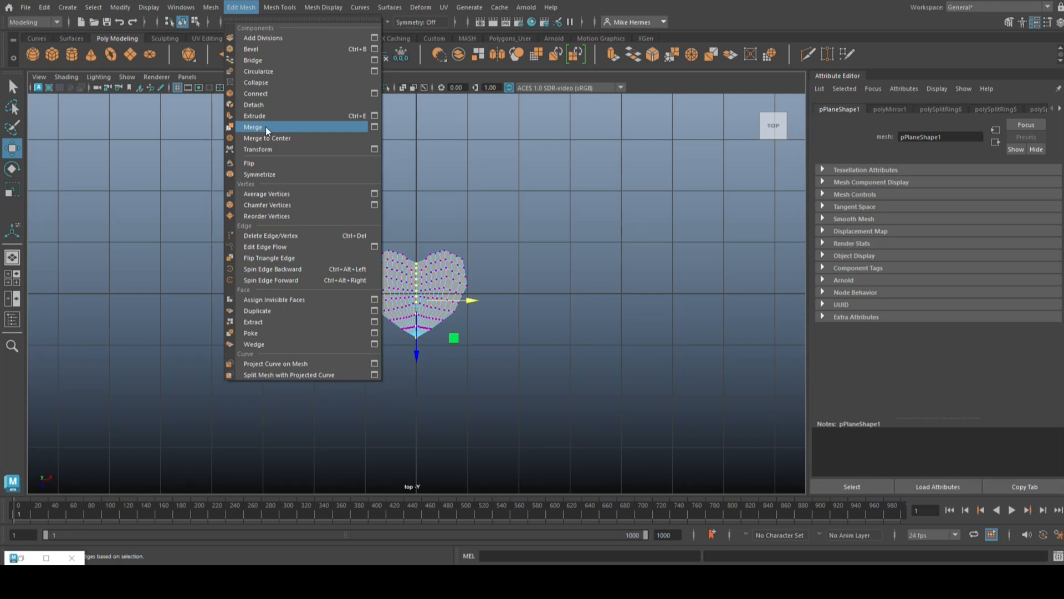
left_click(253, 127)
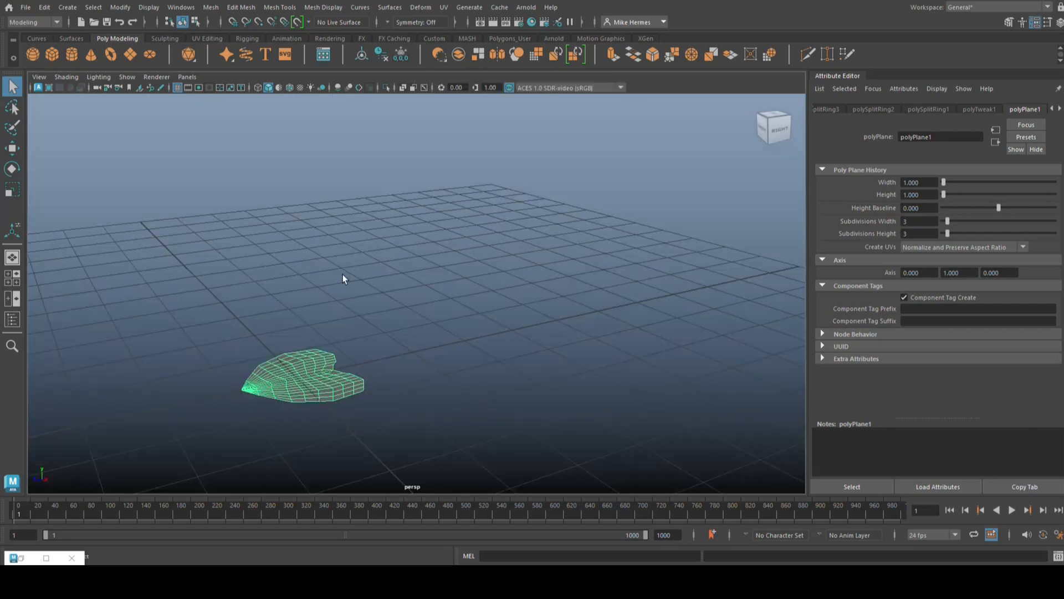
Extrude the heart faces to thickness 0.01 with 5 divisions, then return to object mode.
left_click_drag(343, 278, 301, 283)
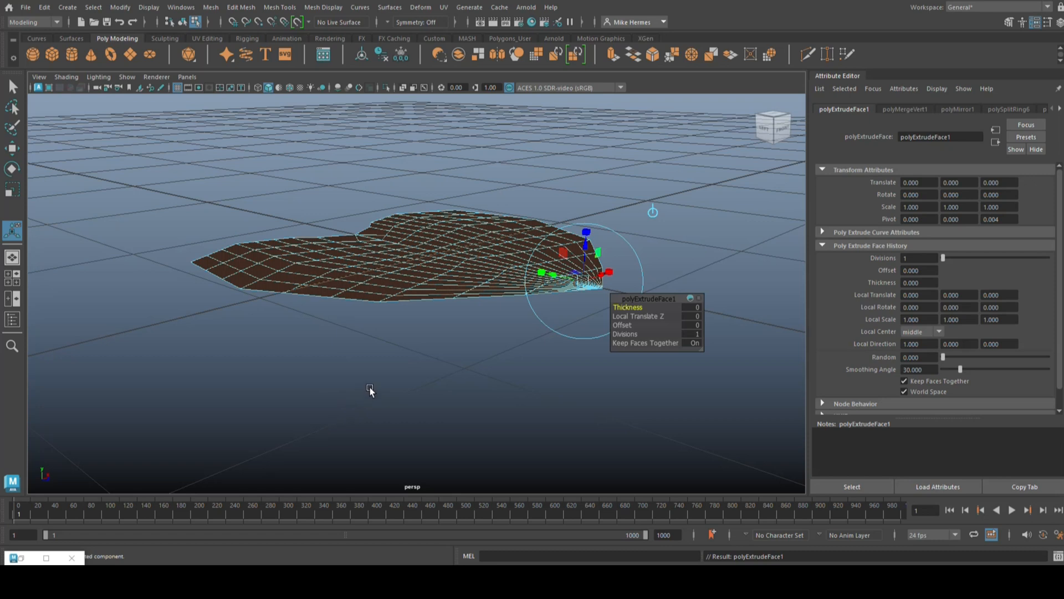
left_click(241, 7)
type(".01")
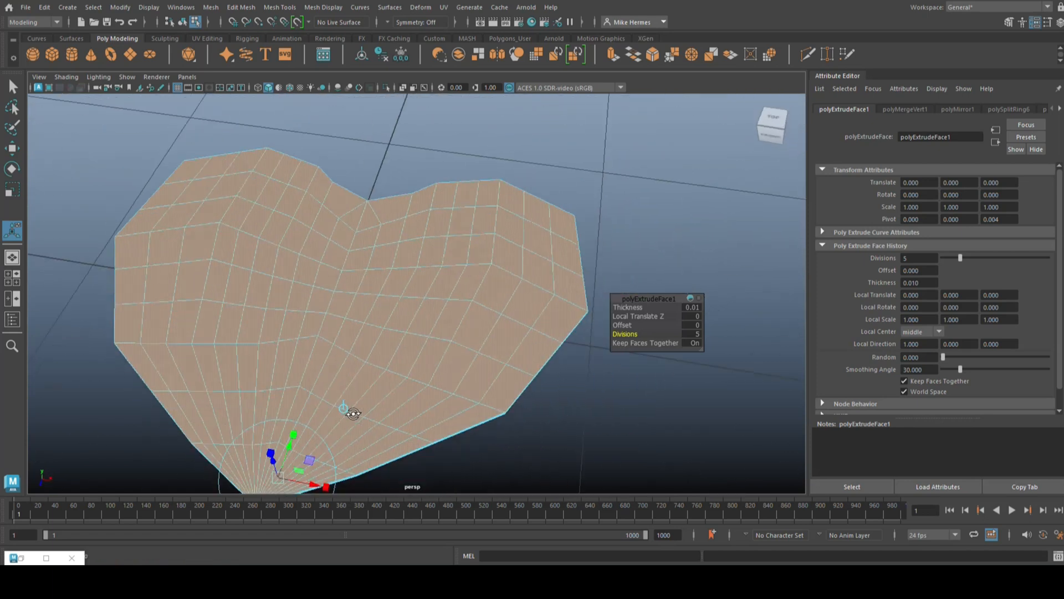
left_click_drag(352, 414, 431, 393)
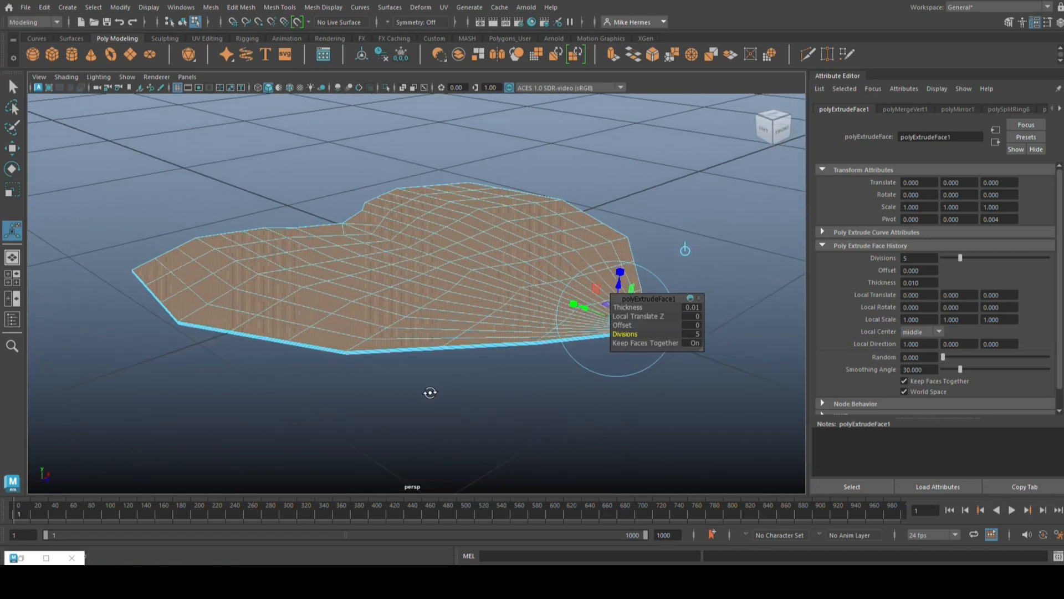
left_click_drag(432, 392, 491, 300)
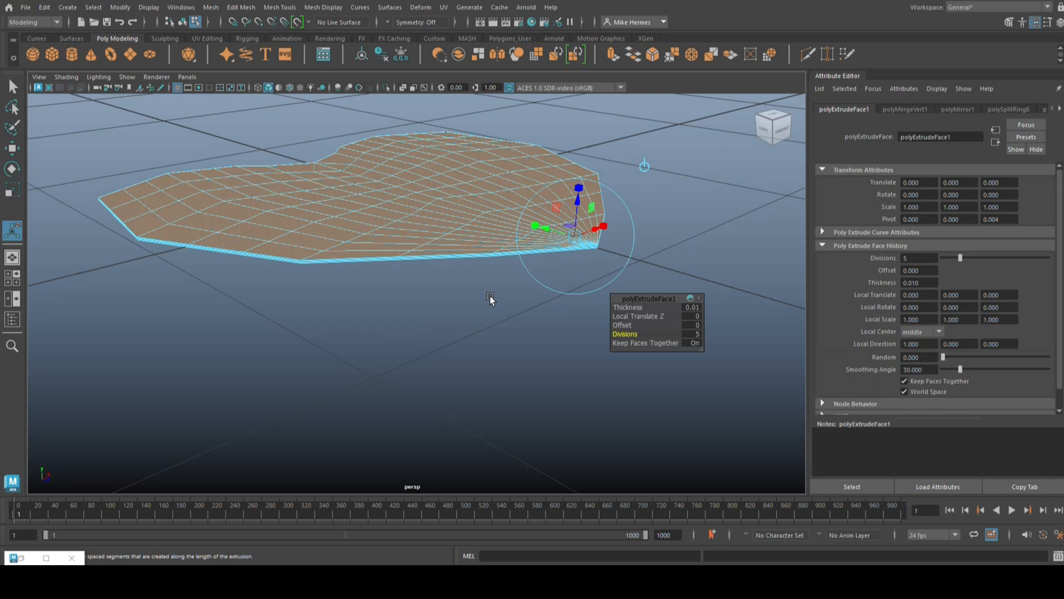
right_click(492, 299)
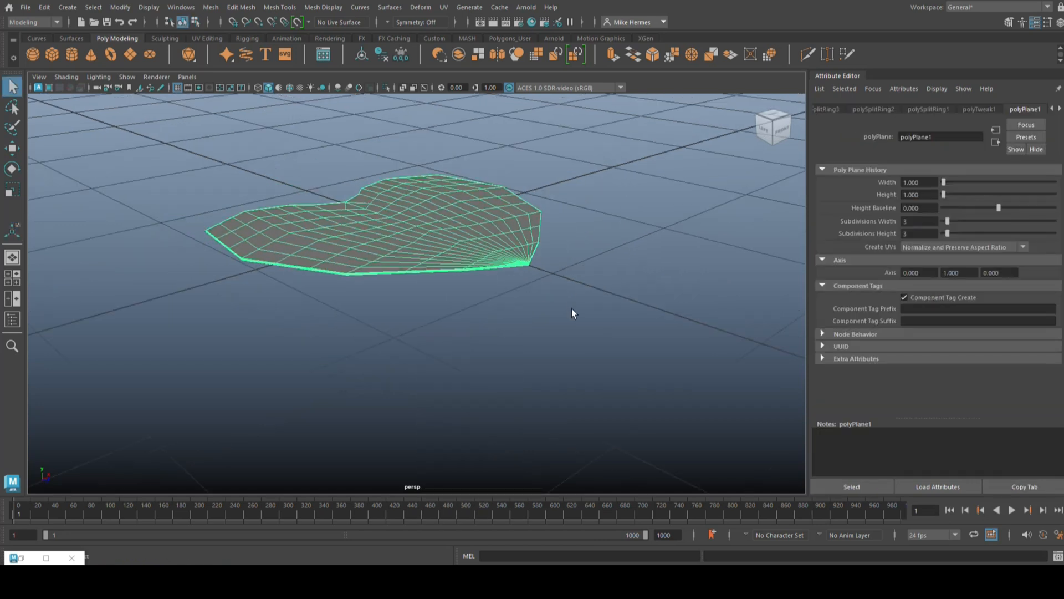
mouse_move(469, 343)
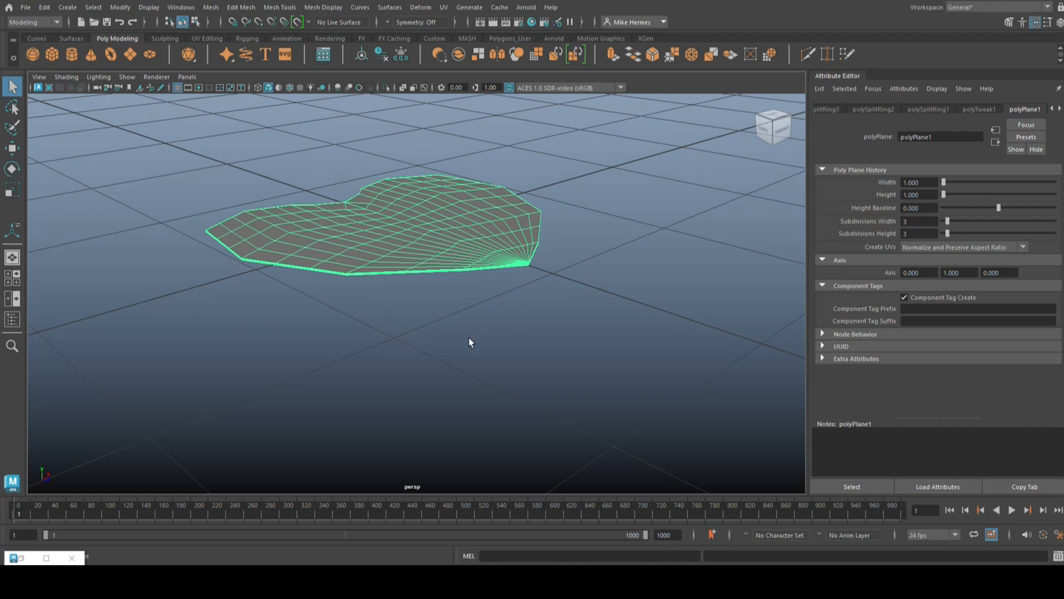
Switch to the FX menu set and make the heart an nCloth object.
left_click(32, 22)
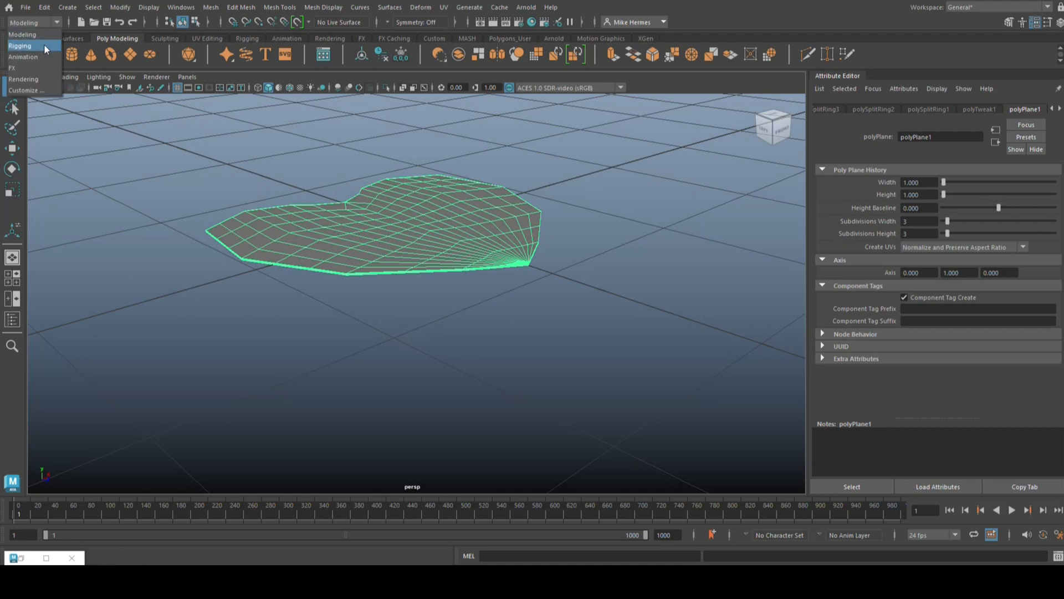
left_click(14, 68)
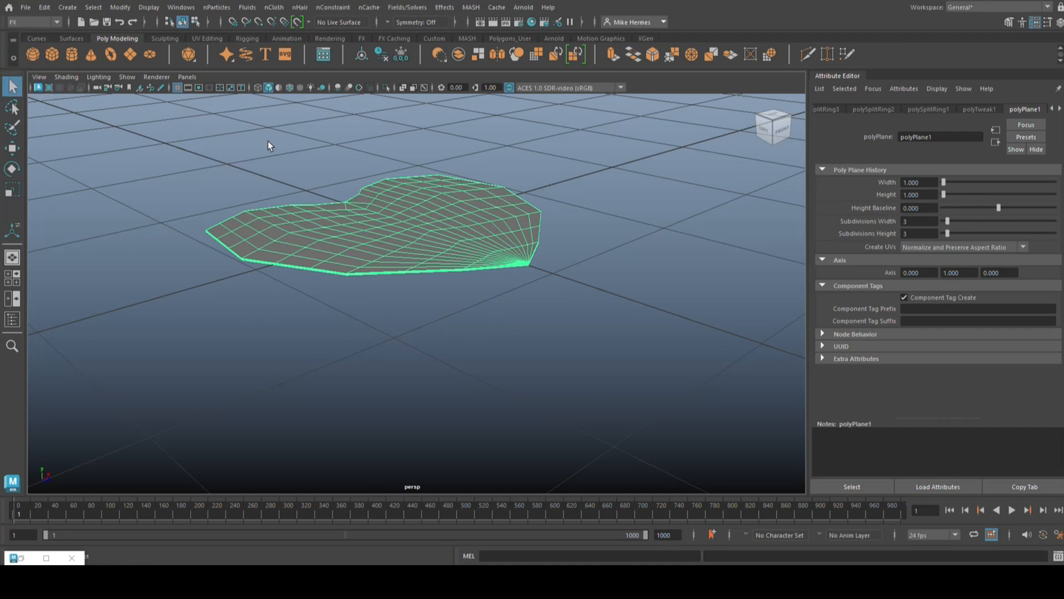
left_click(273, 8)
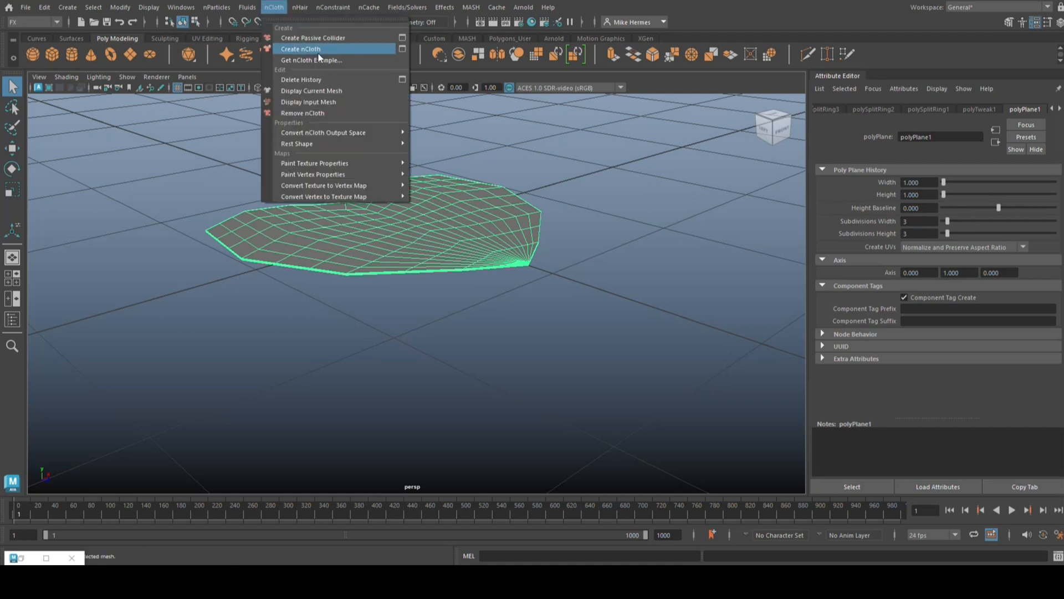
left_click(300, 49)
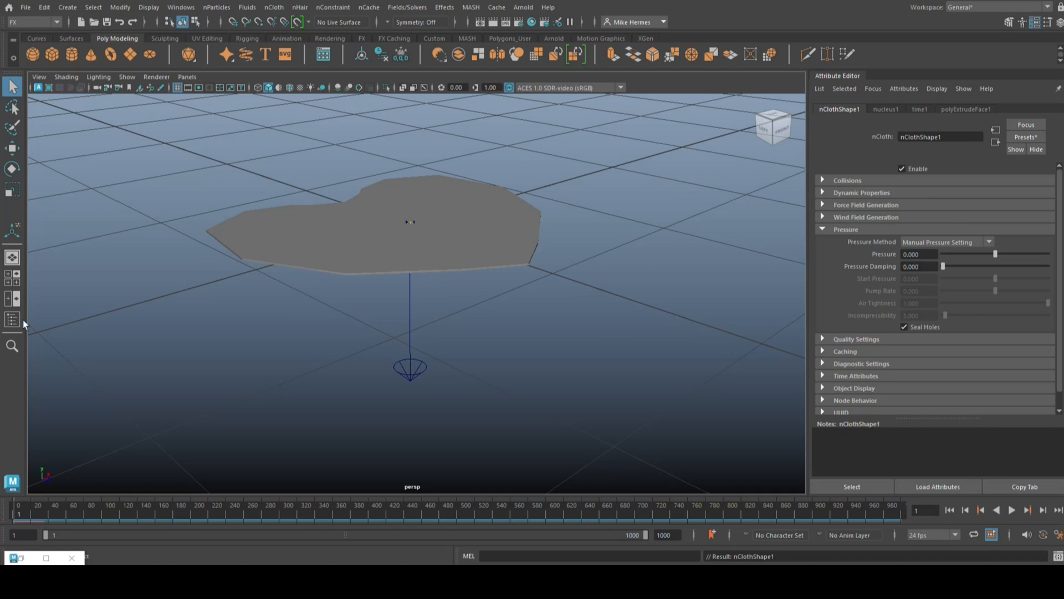
Show the Outliner and select the nucleus1 solver node.
left_click(13, 320)
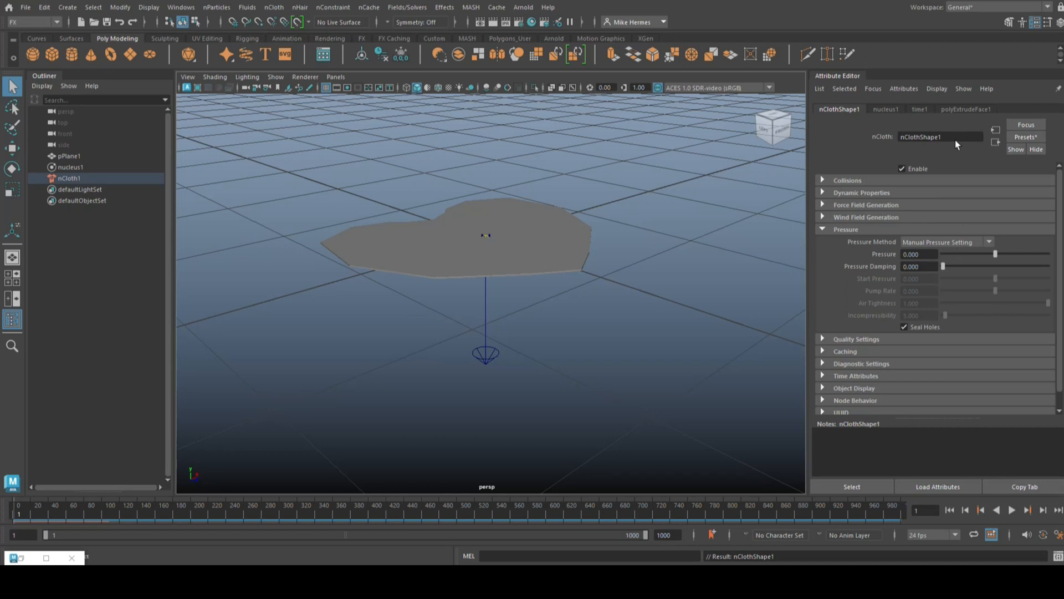
mouse_move(665, 160)
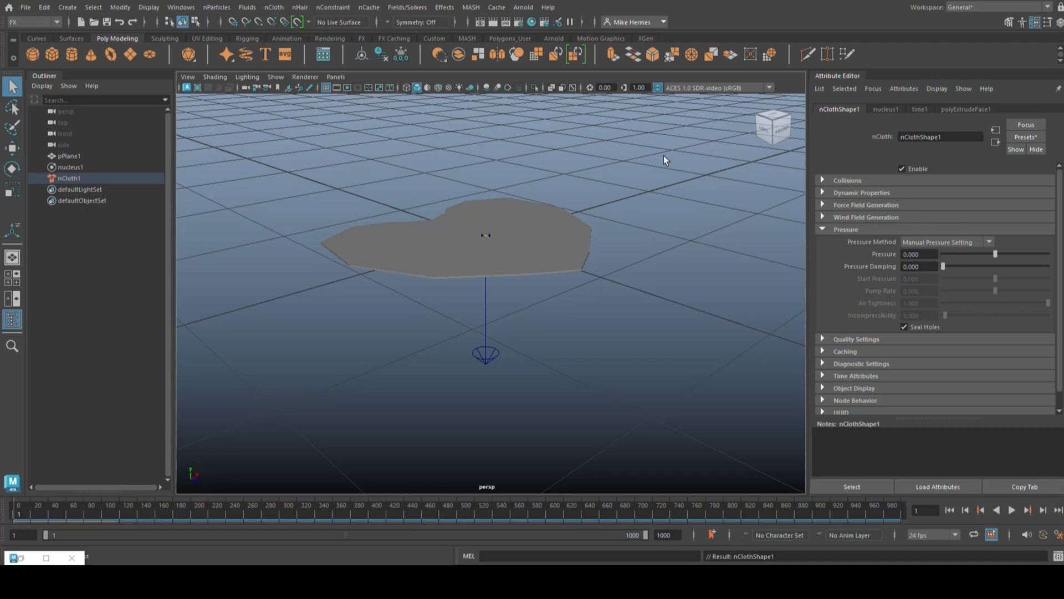
left_click(71, 168)
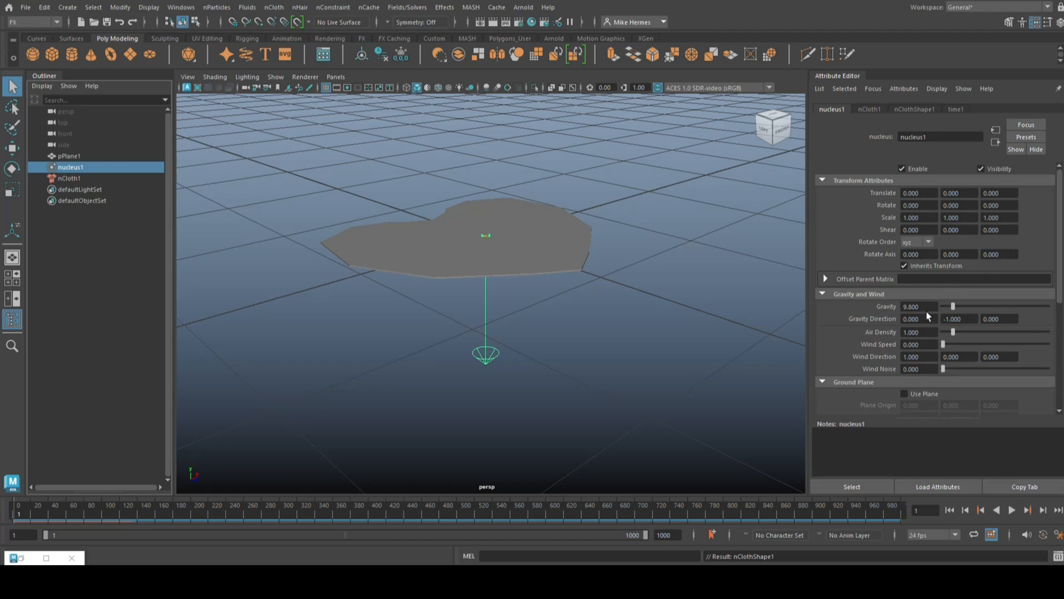
mouse_move(627, 416)
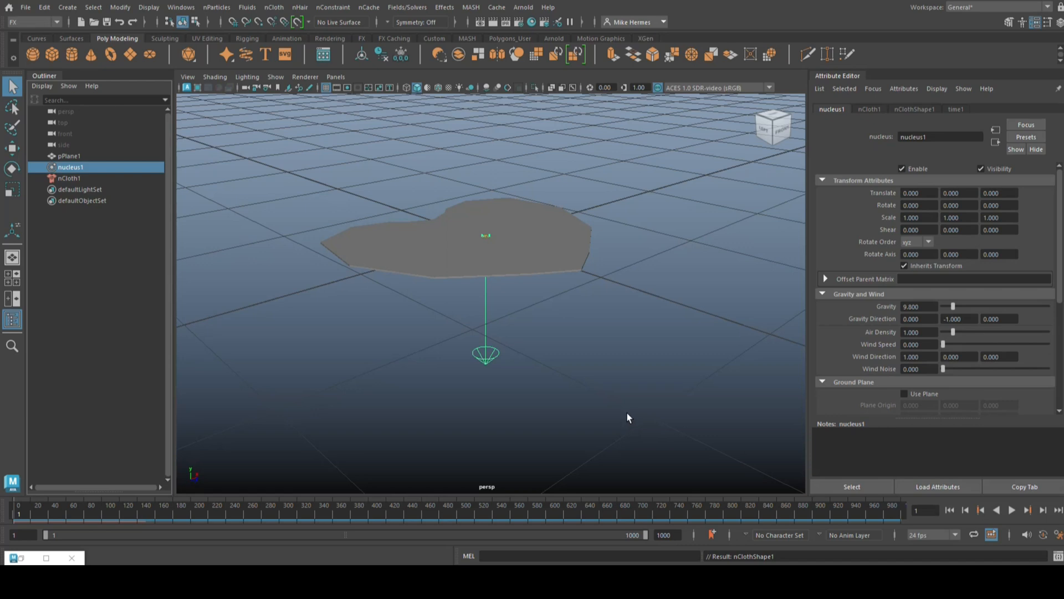
mouse_move(655, 383)
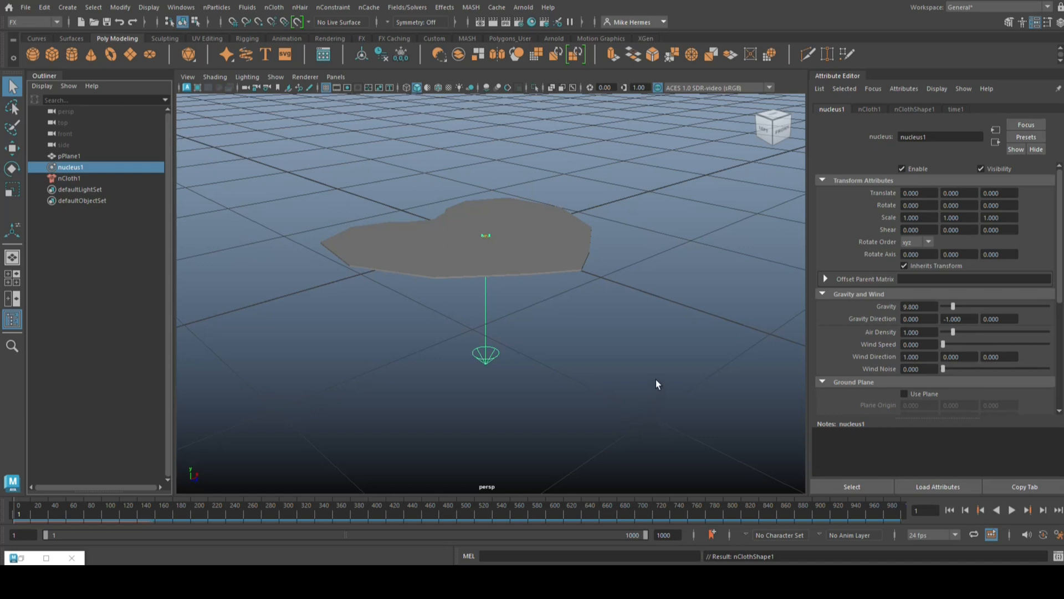
mouse_move(930, 307)
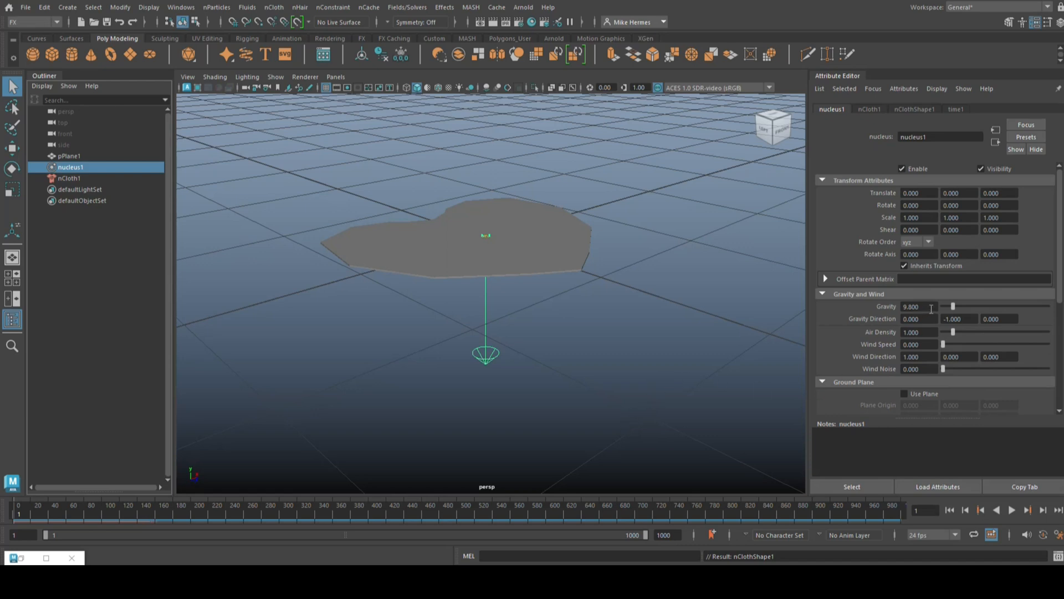
mouse_move(588, 270)
type("0.000")
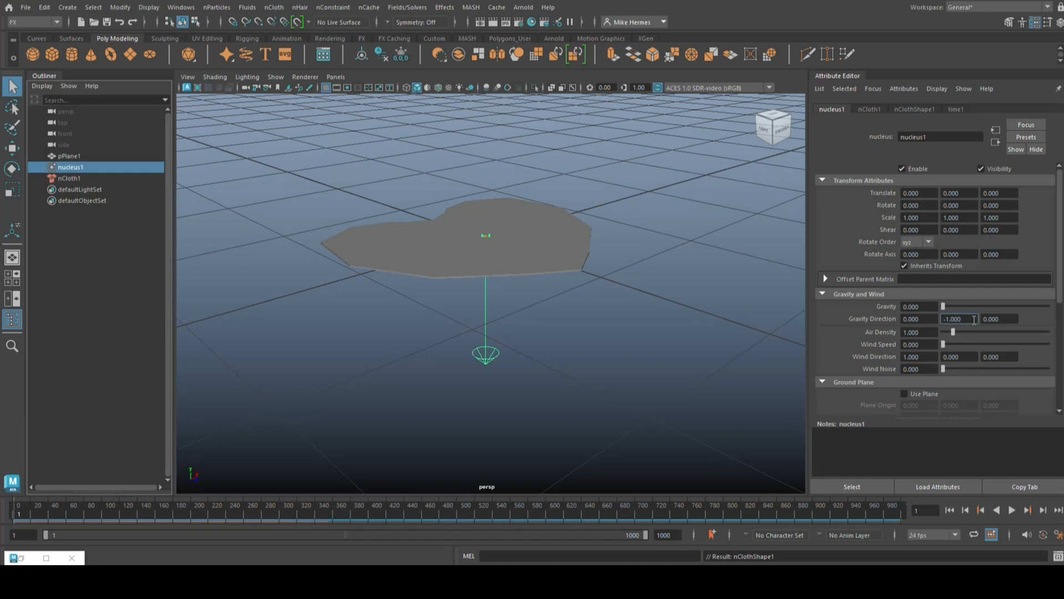
mouse_move(988, 310)
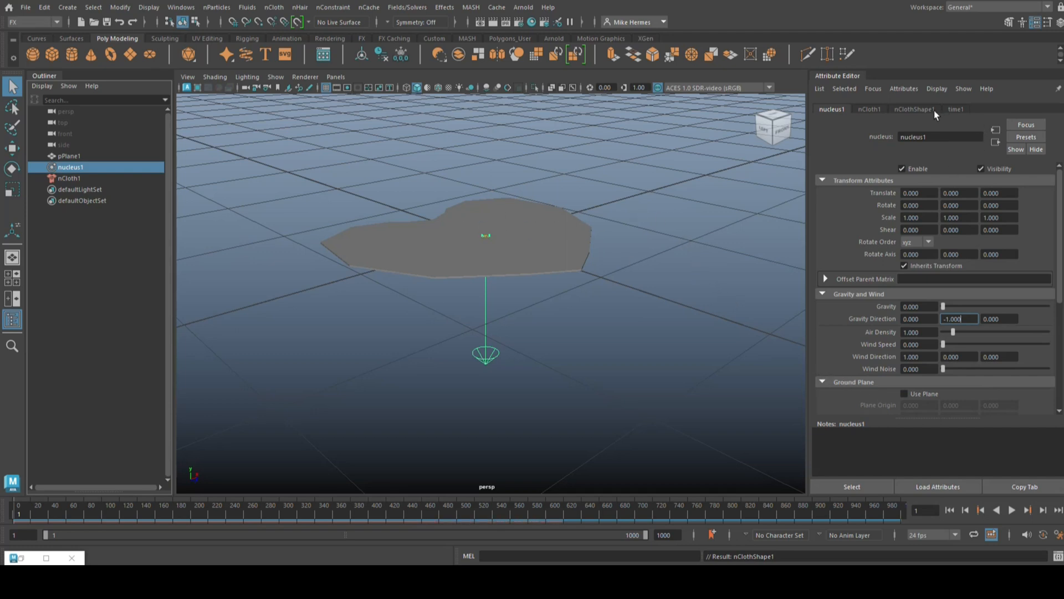
Set nClothShape1's manual Pressure to 1.
left_click(913, 108)
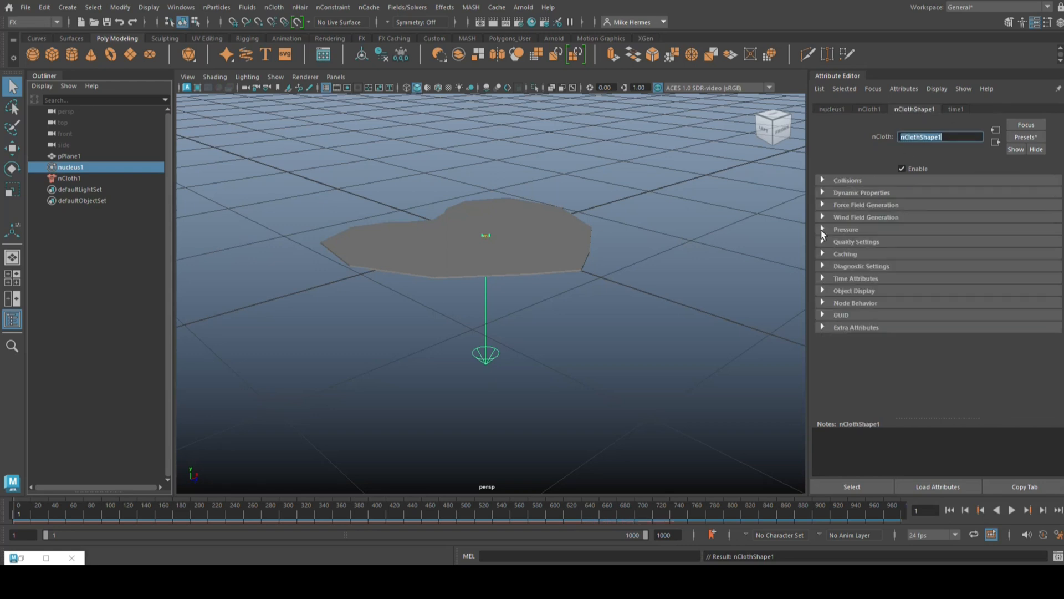
left_click(846, 229)
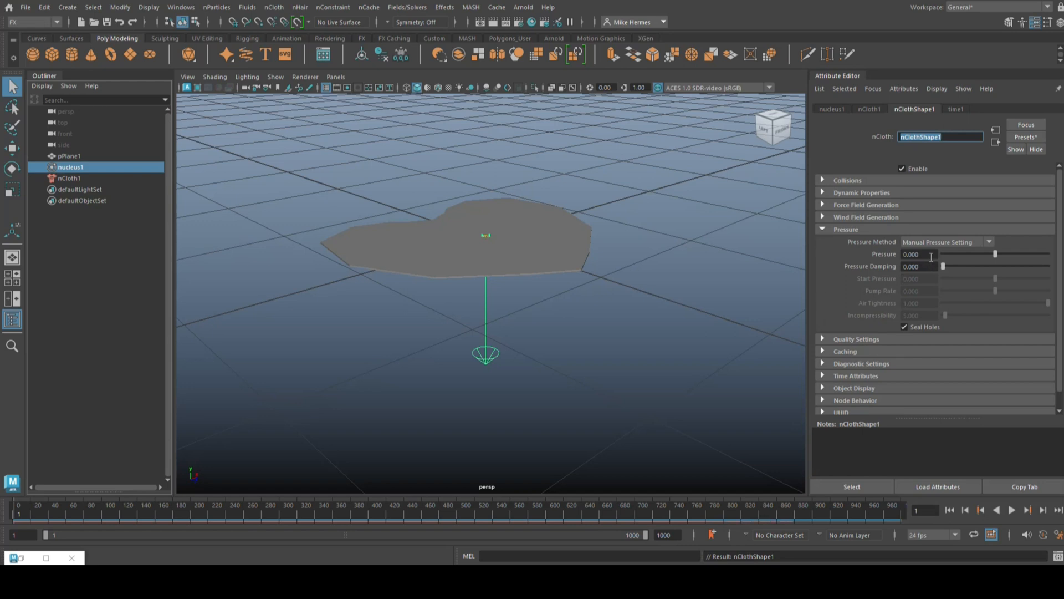
left_click(920, 254)
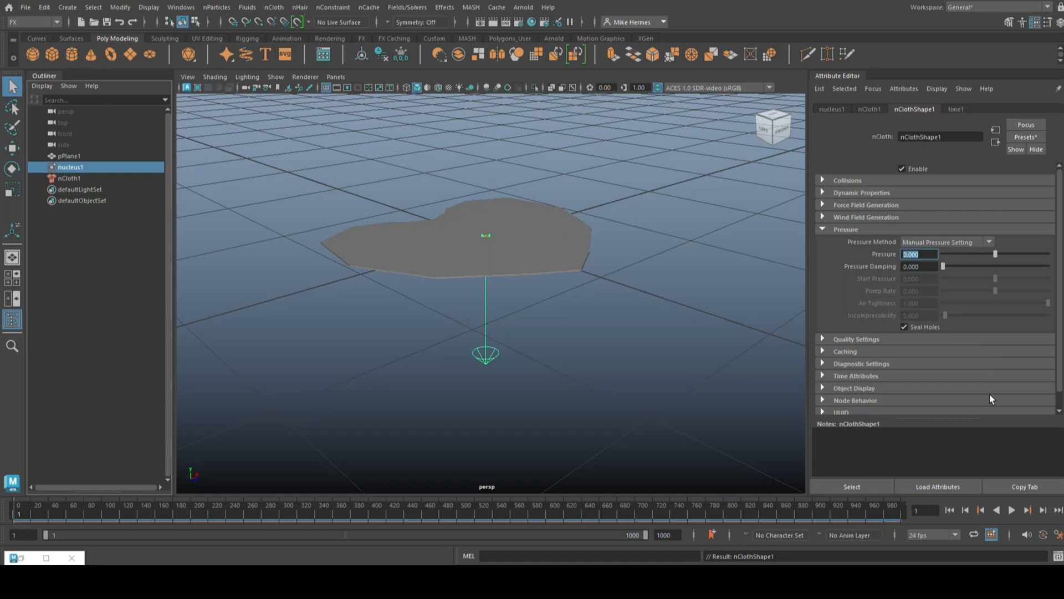
type("1")
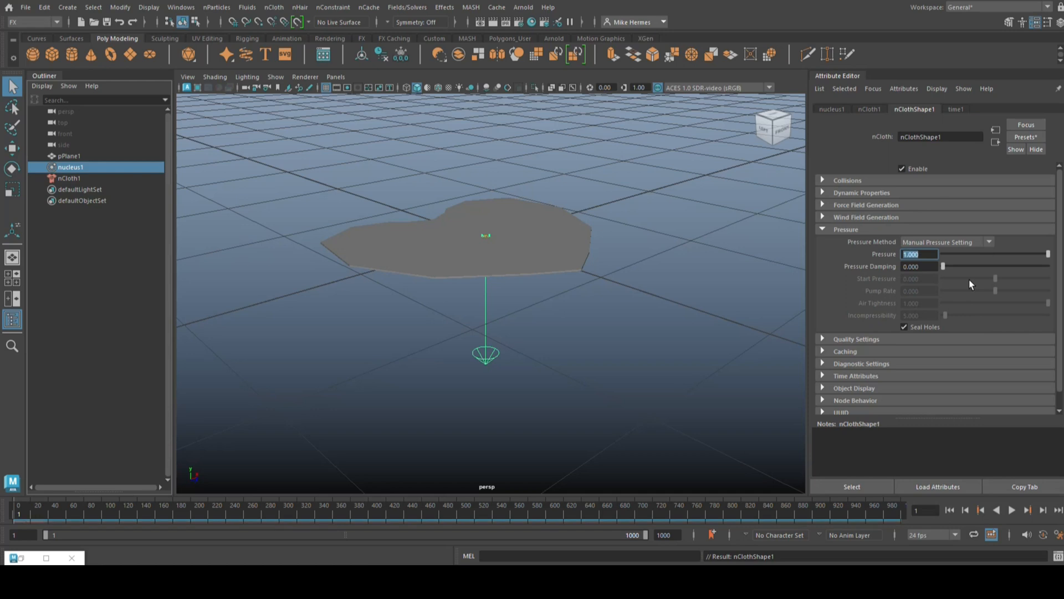
left_click(1011, 510)
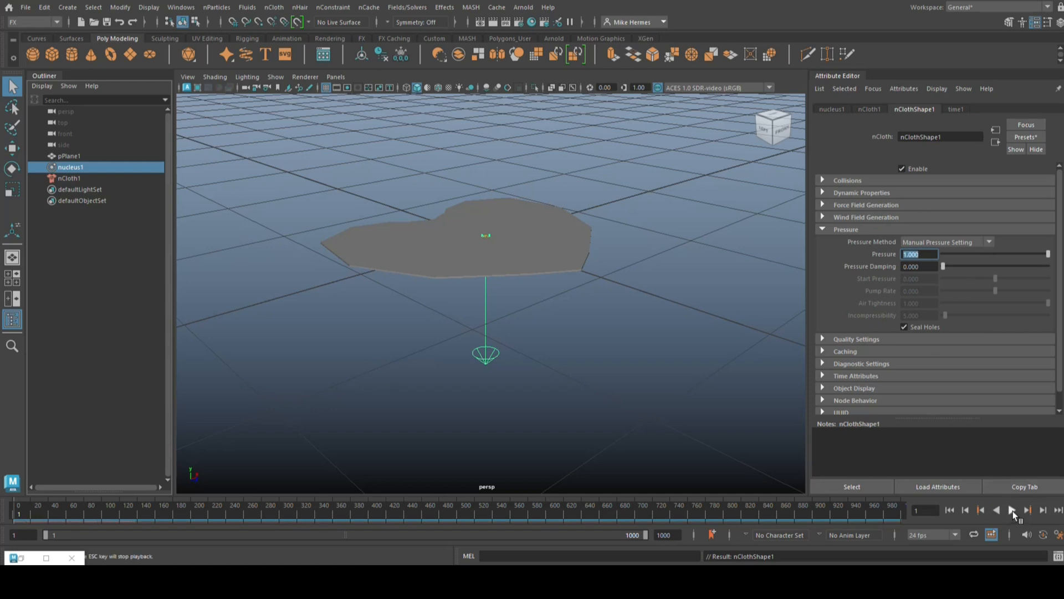
Play and restart the simulation to watch the heart inflate at pressure 1.
left_click(1029, 510)
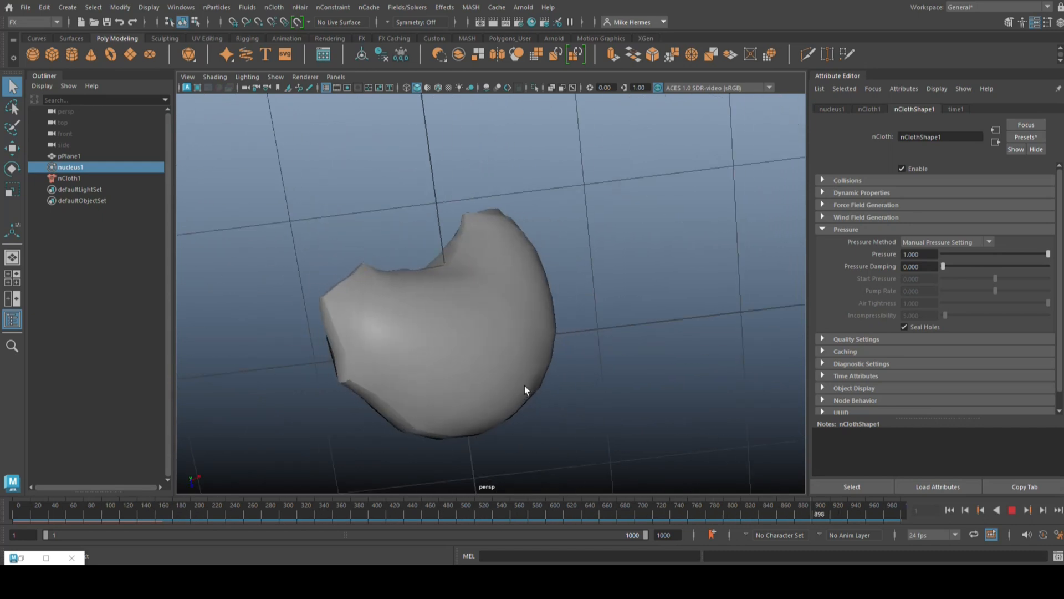
left_click(1011, 510)
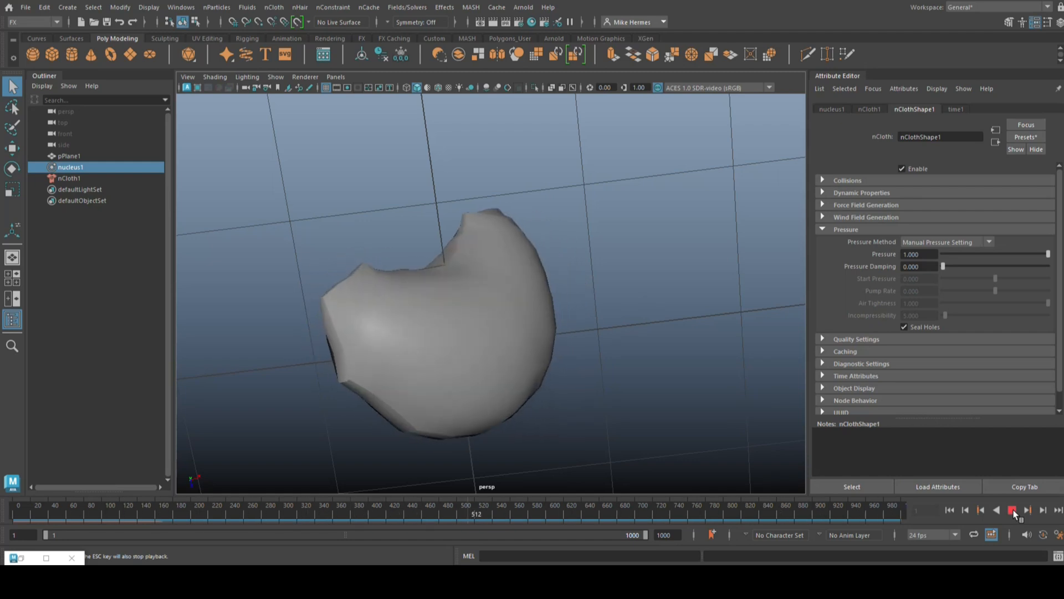
left_click(1012, 510)
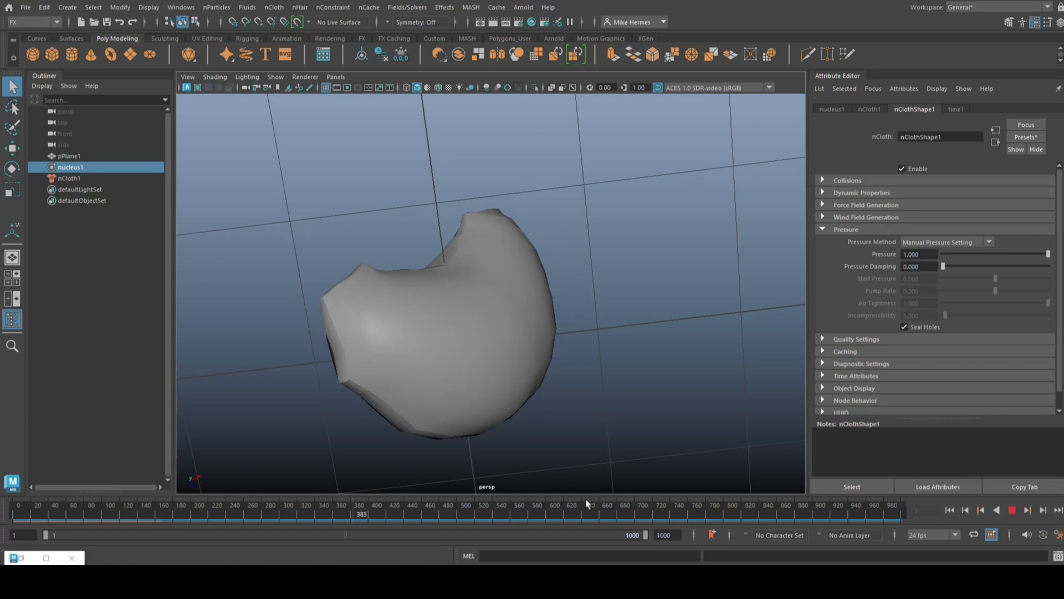
left_click(1012, 510)
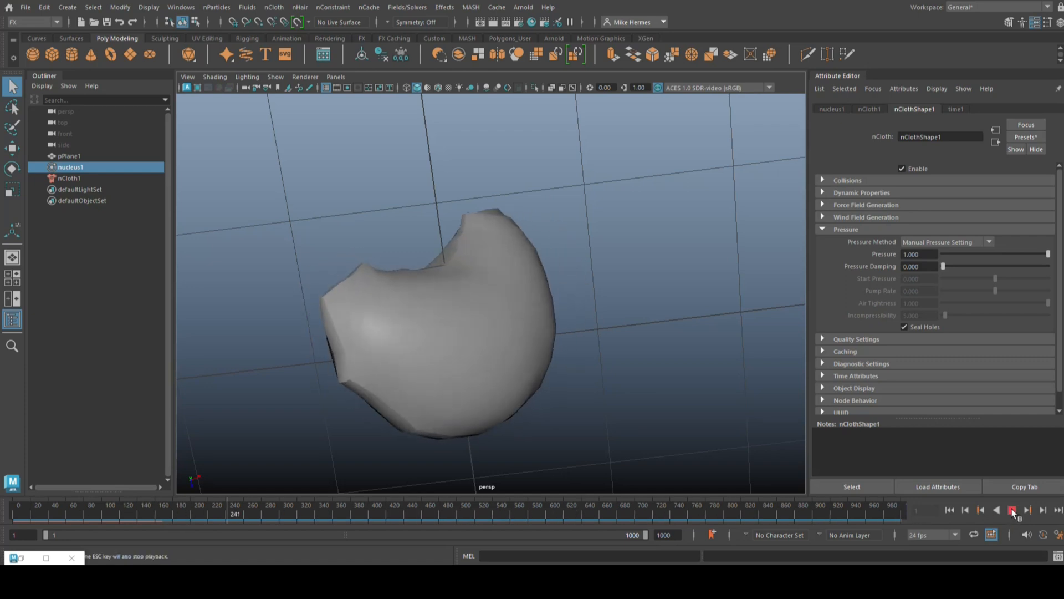
left_click(1012, 510)
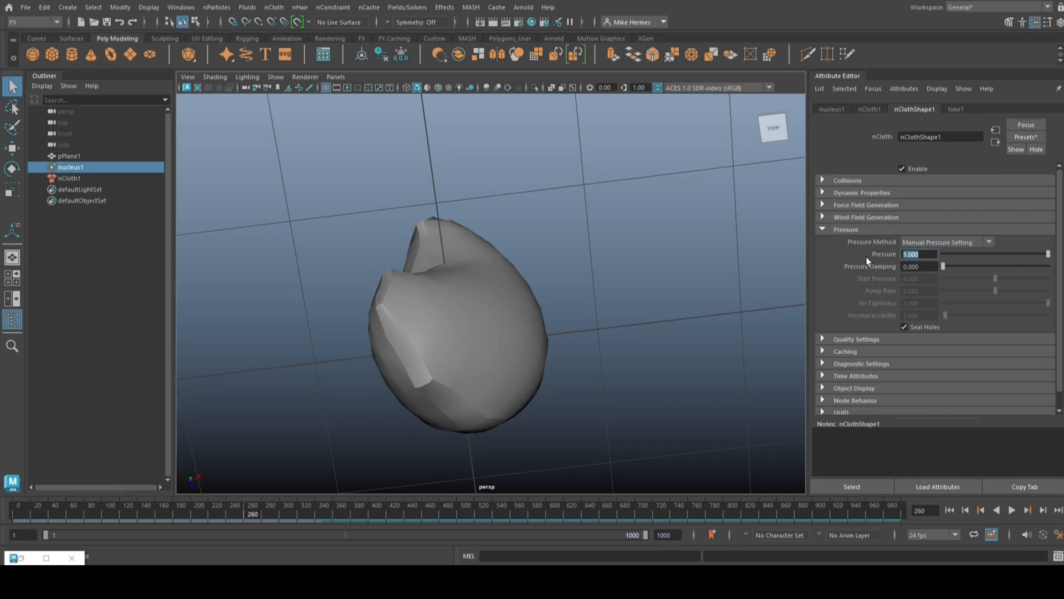
Lower the pressure to 0.6 and replay the simulation.
type("0.6")
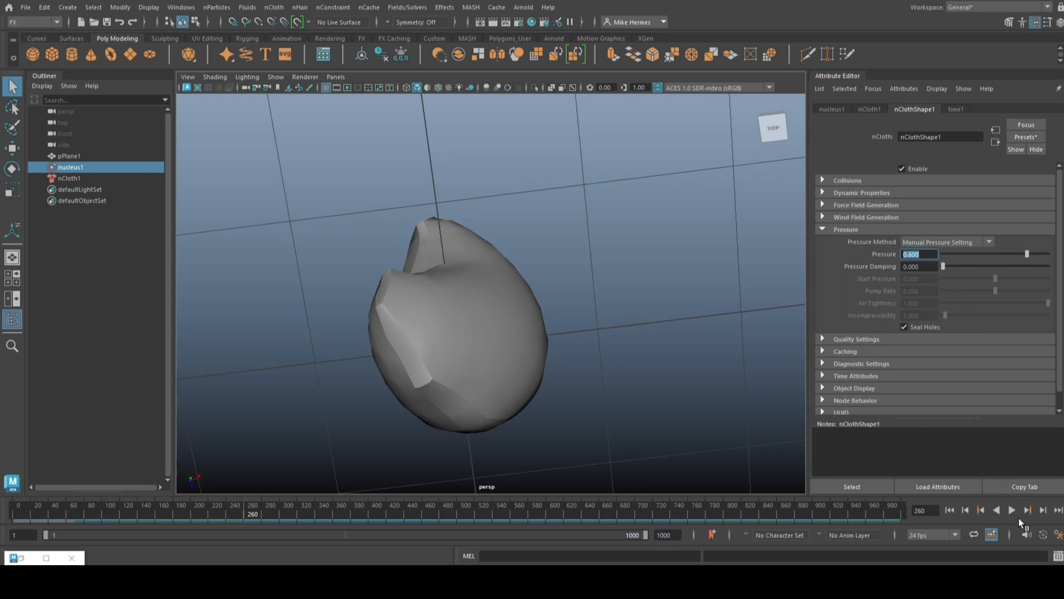
left_click(1012, 510)
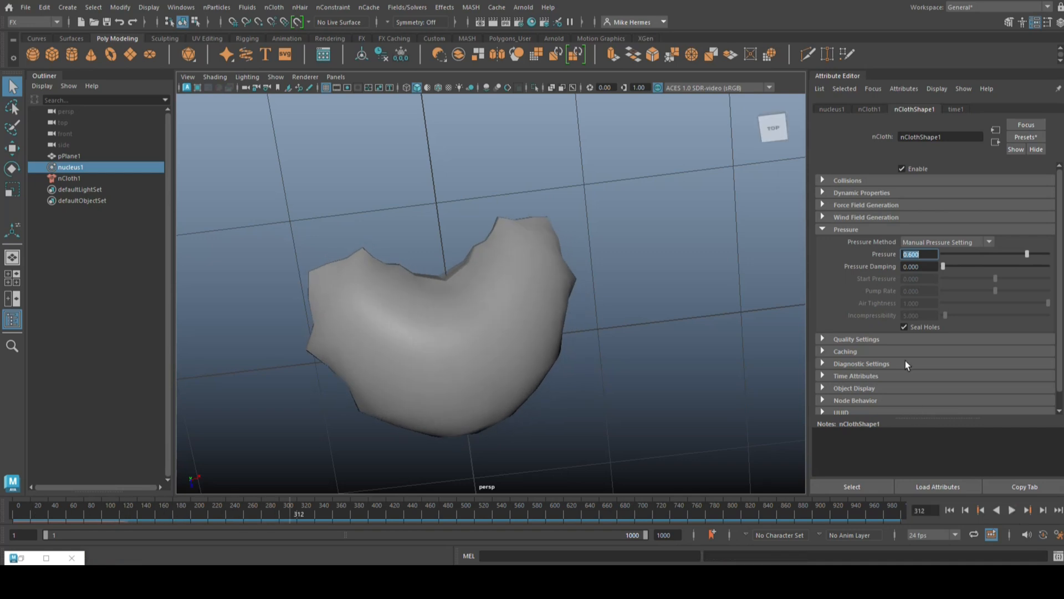
mouse_move(860, 253)
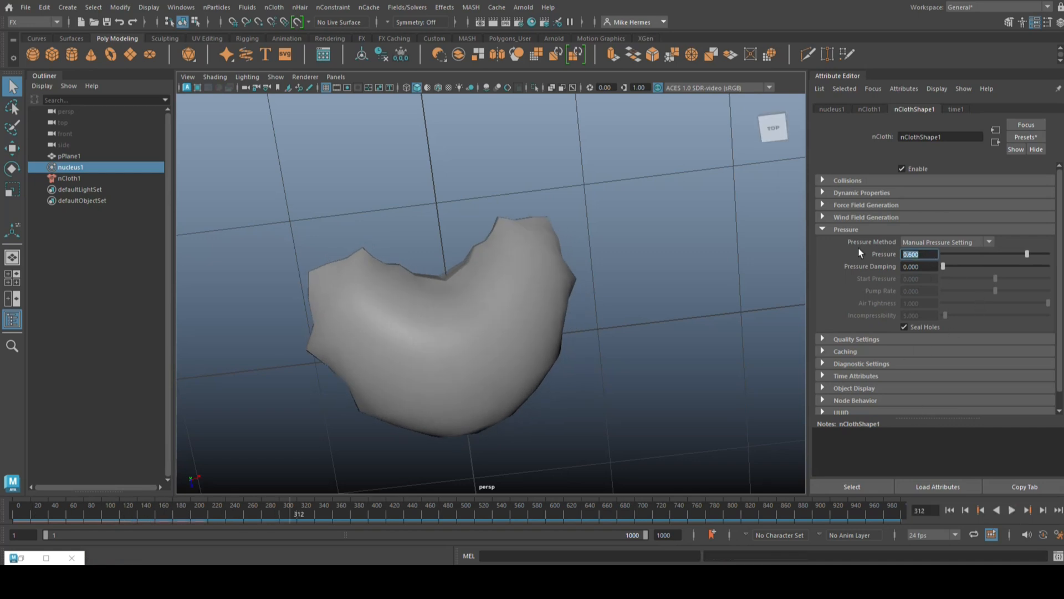
Drag the pressure down to 0.4 and replay for a gentler puff.
left_click_drag(1026, 254, 1017, 254)
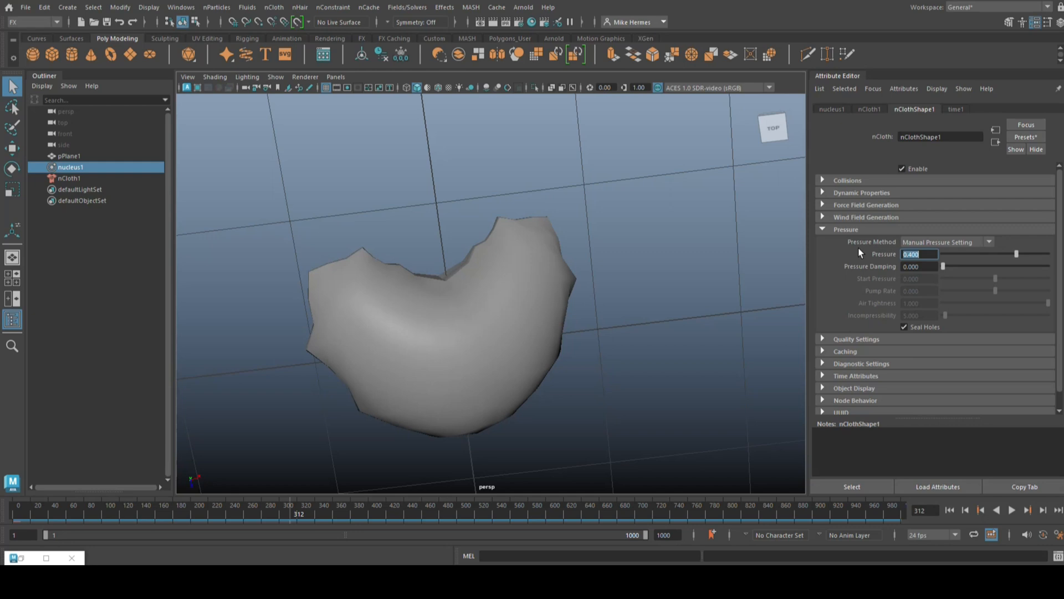
left_click(1011, 510)
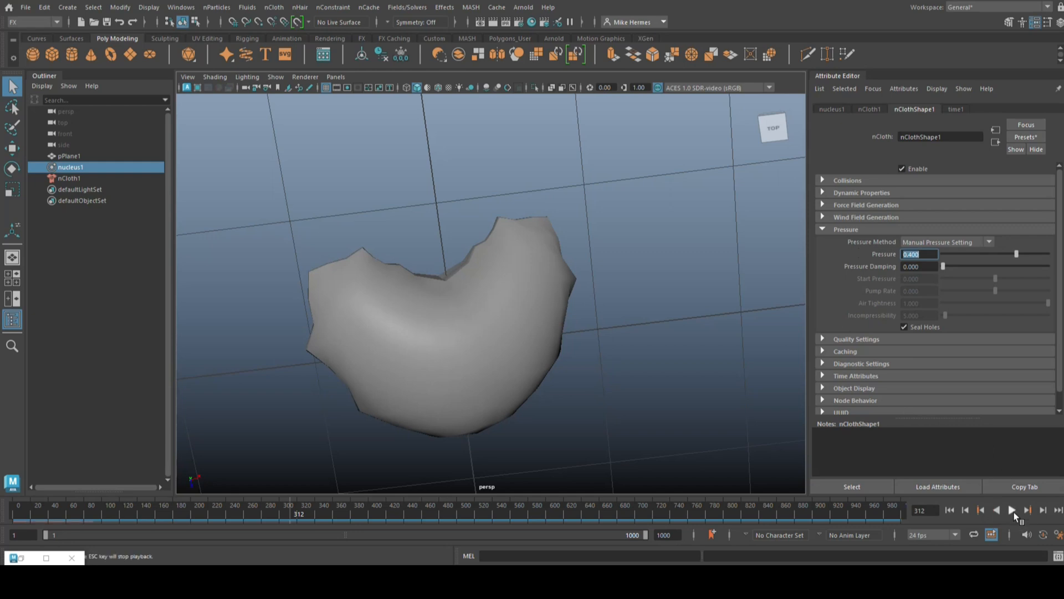
left_click(1012, 510)
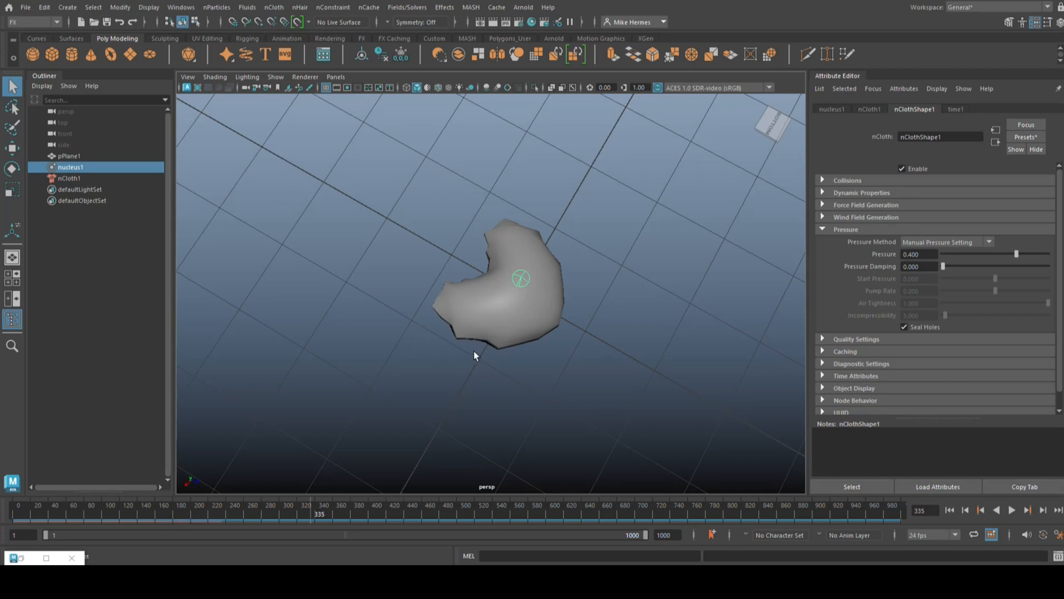
left_click_drag(476, 352, 530, 309)
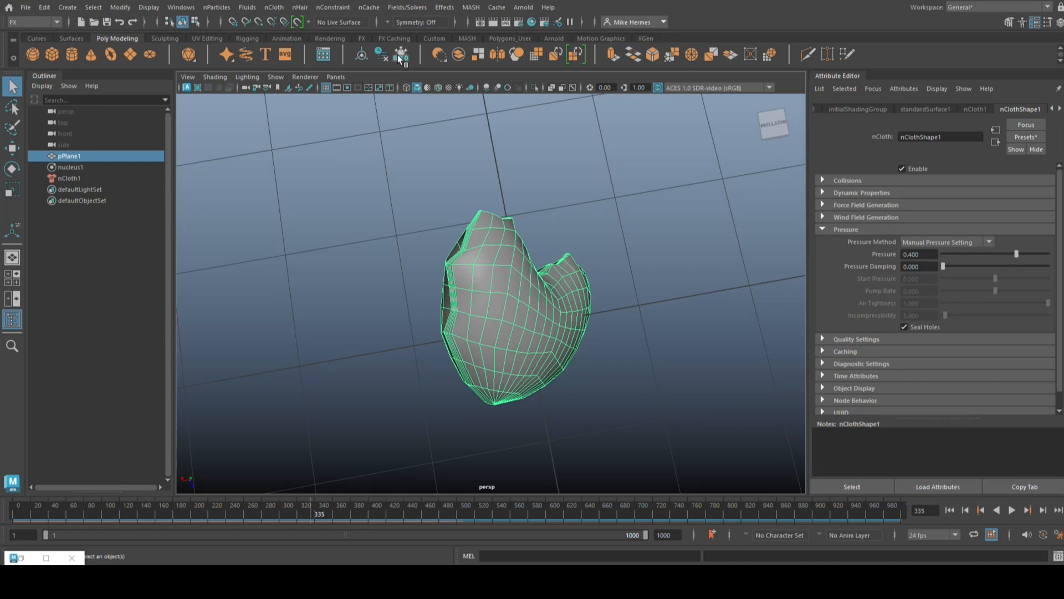
Duplicate the inflated heart as pPlane2 beside the simulated one.
left_click(401, 55)
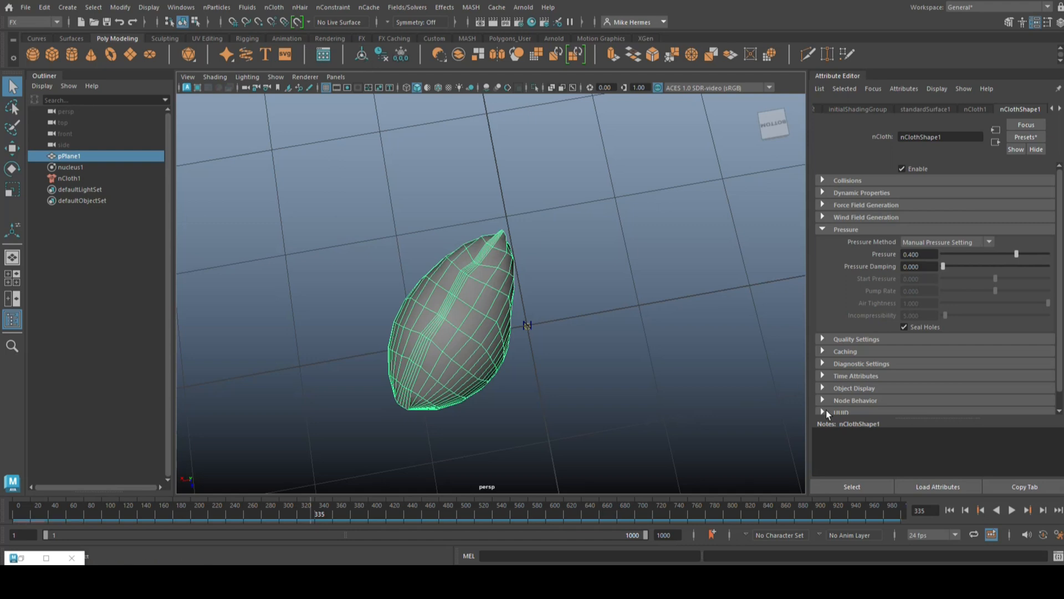
left_click(1011, 510)
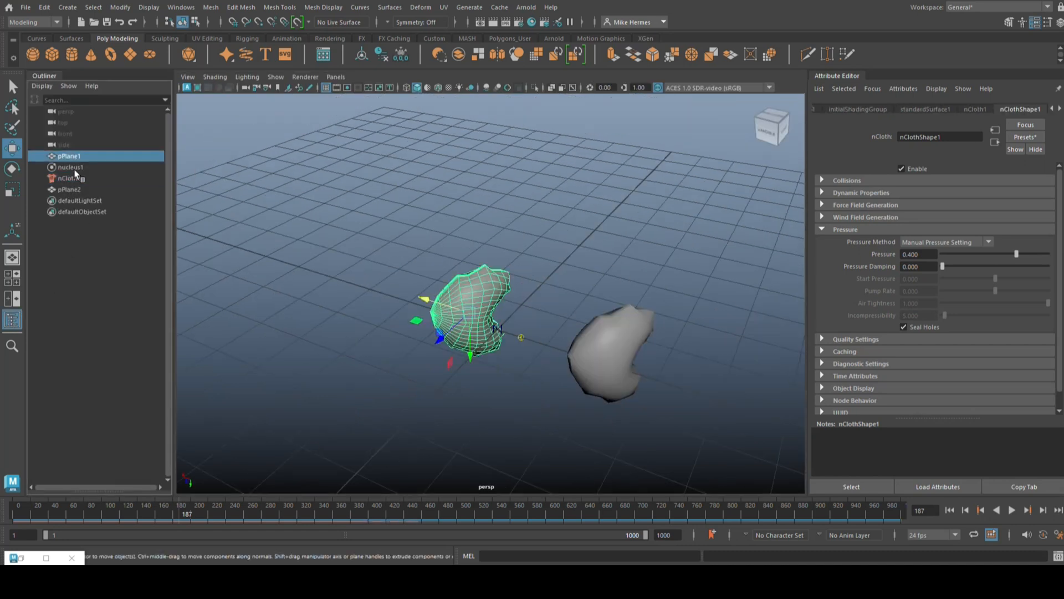
Delete pPlane1, nucleus1 and nCloth1, leaving only the detached heart pPlane2 in a single perspective view.
left_click(68, 188)
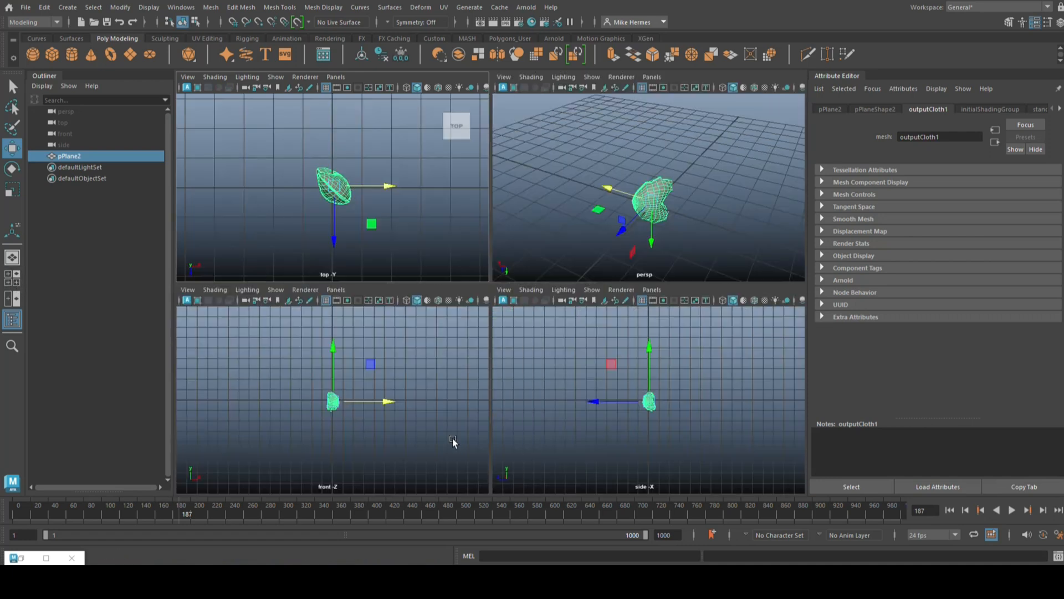
key("space")
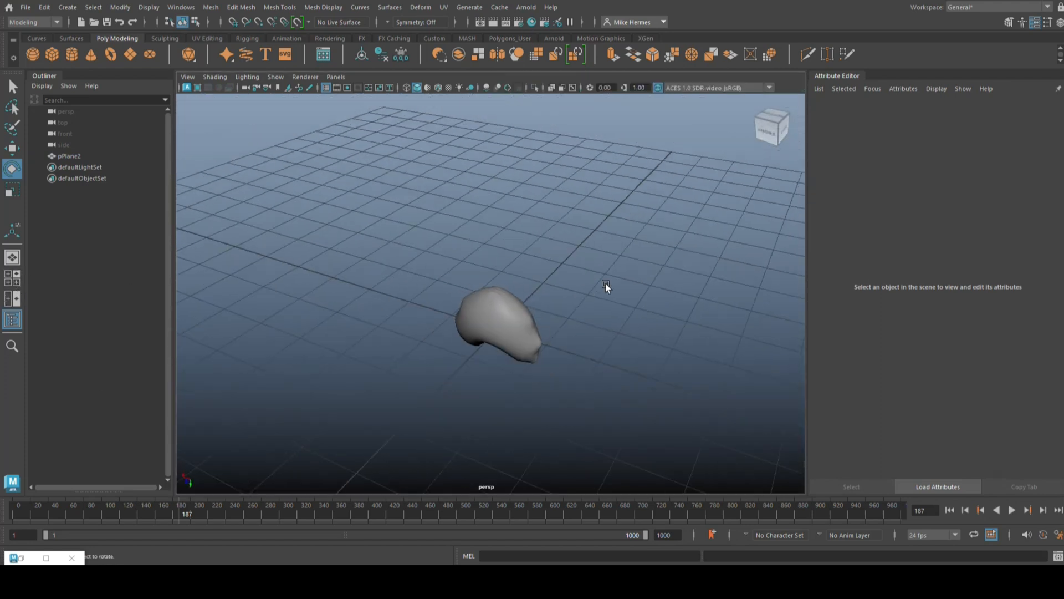
left_click_drag(606, 286, 642, 354)
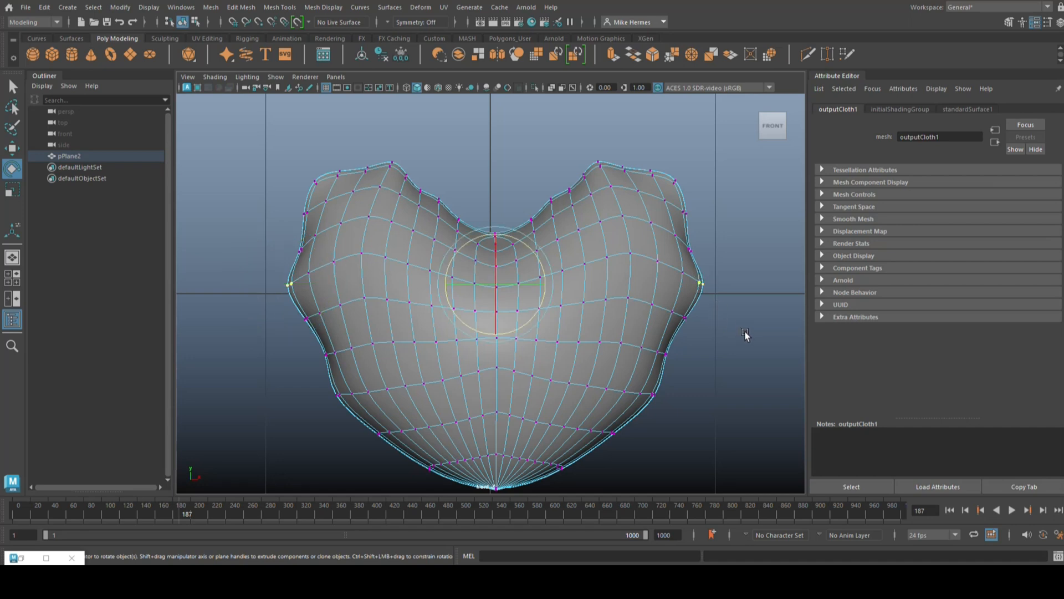
Switch pPlane2 to Vertex mode and tumble the view to expose its rim vertices.
key("b")
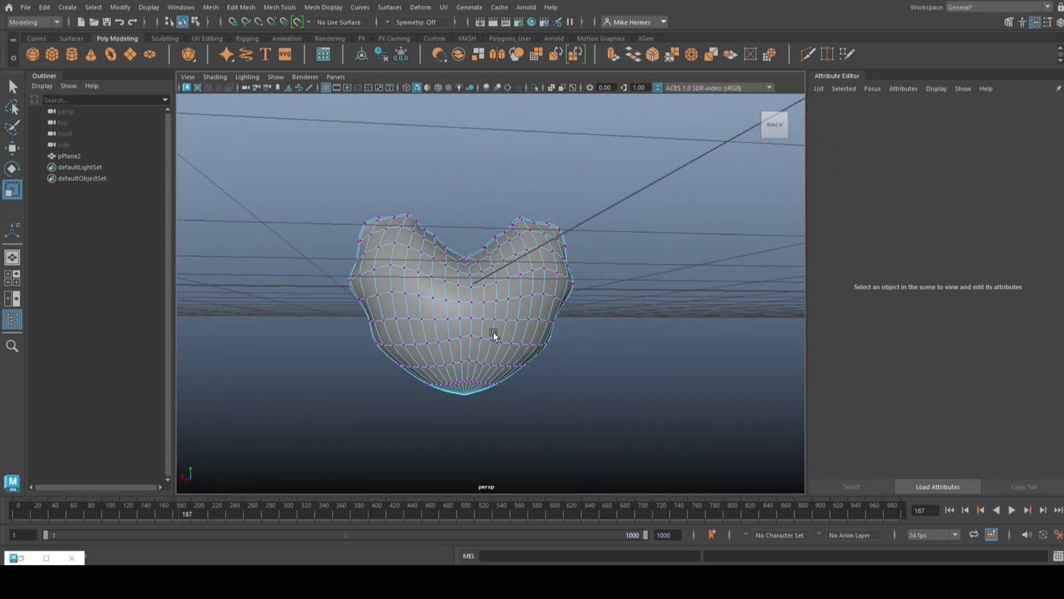
left_click_drag(493, 334, 539, 352)
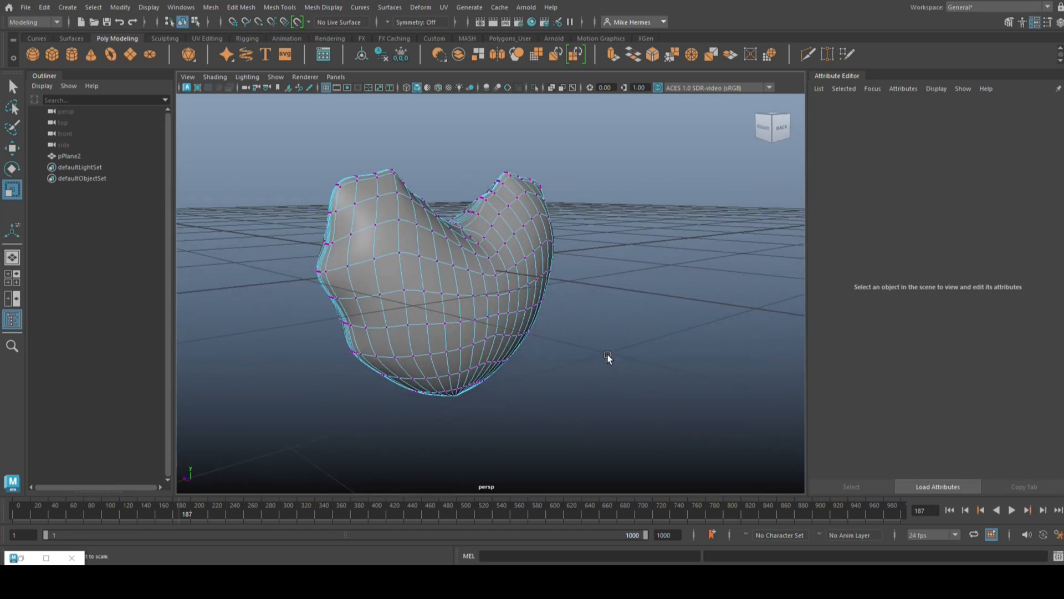
mouse_move(633, 342)
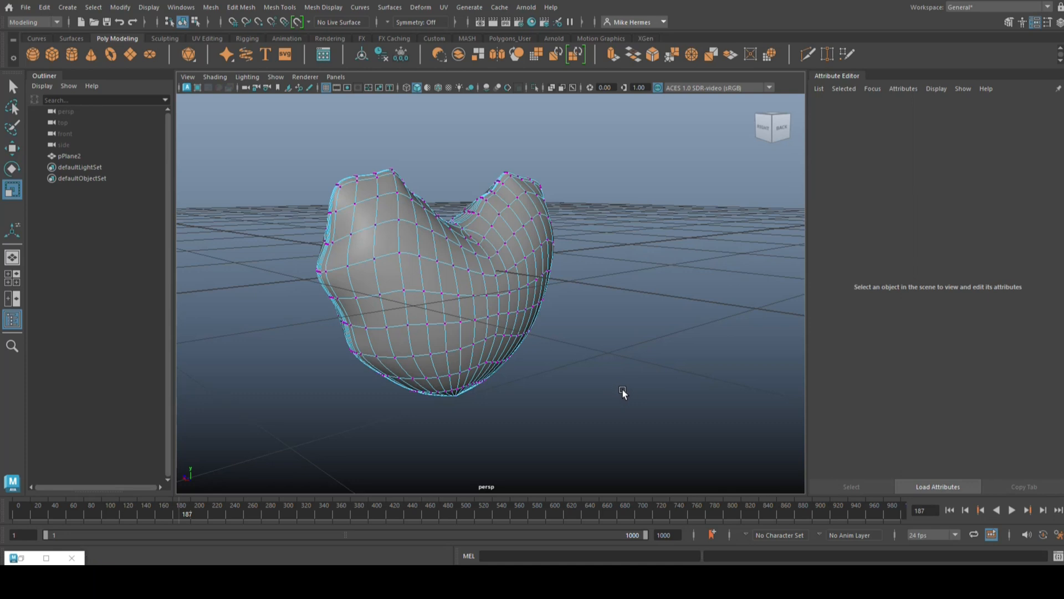
mouse_move(627, 332)
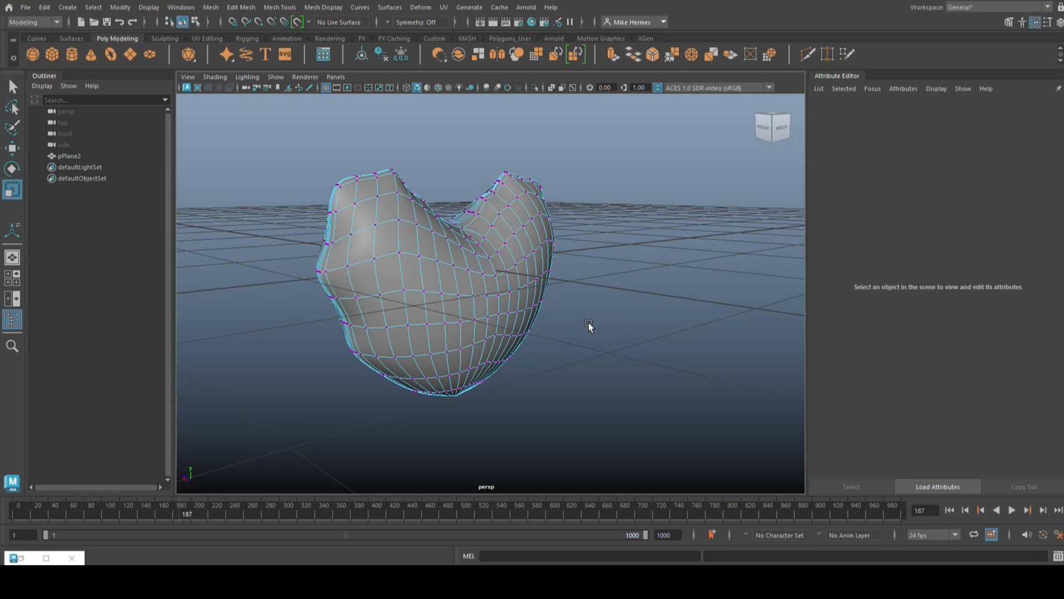
mouse_move(605, 342)
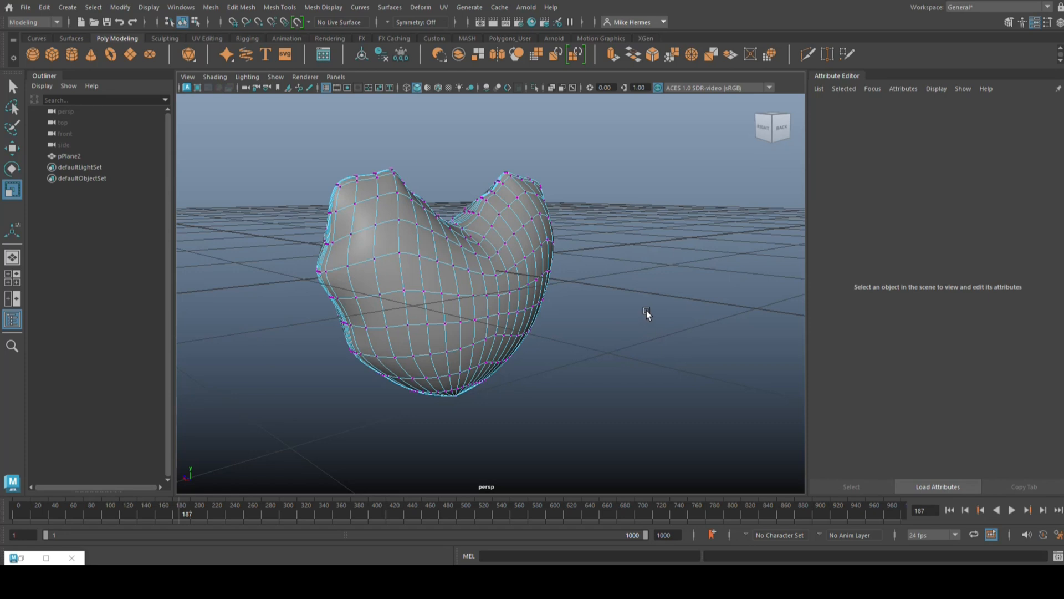
mouse_move(650, 305)
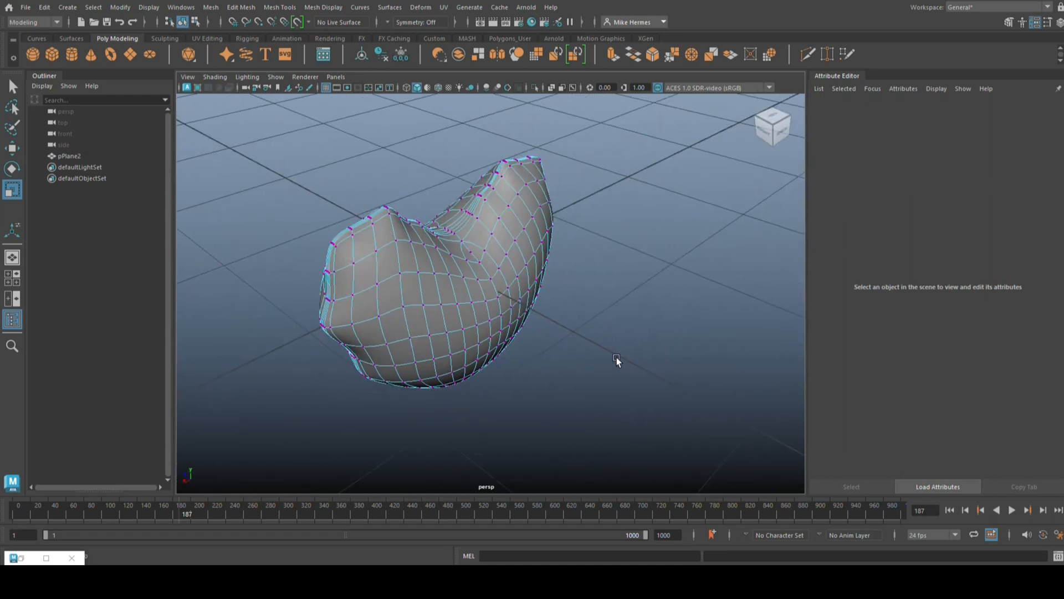
left_click_drag(616, 360, 598, 340)
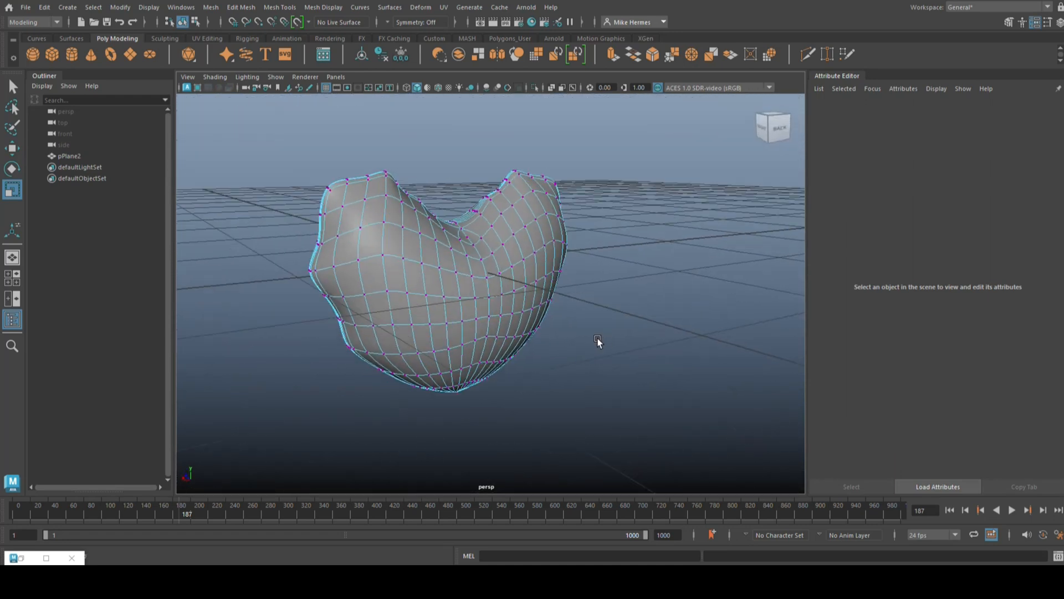